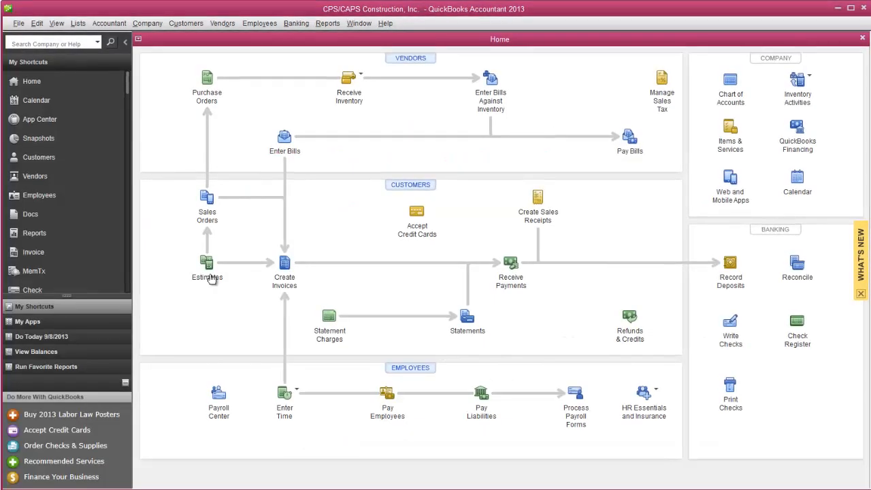
pyautogui.moveTo(218, 394)
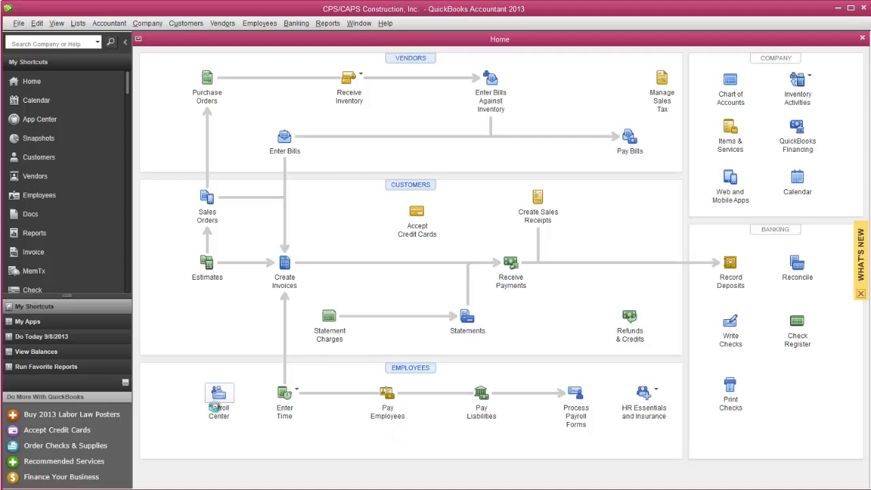
# View the 2013 Payroll Center and its File Tax Forms area from the Home page.
pyautogui.click(218, 393)
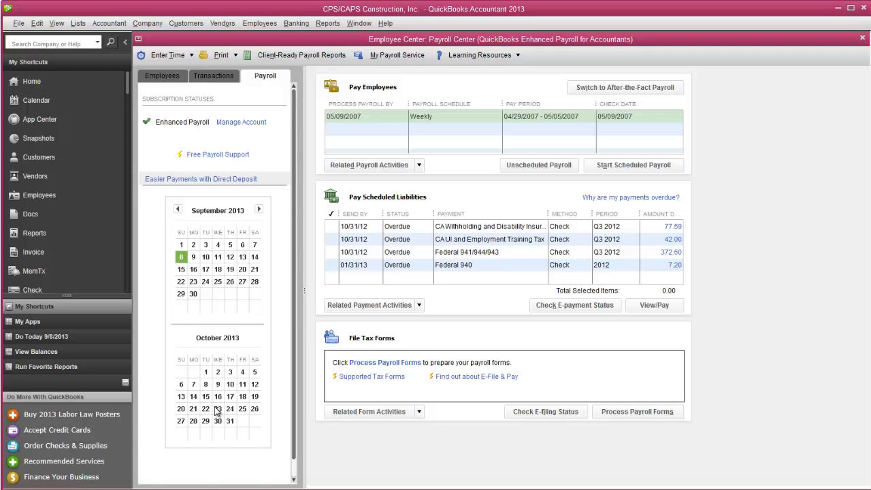
pyautogui.moveTo(221, 396)
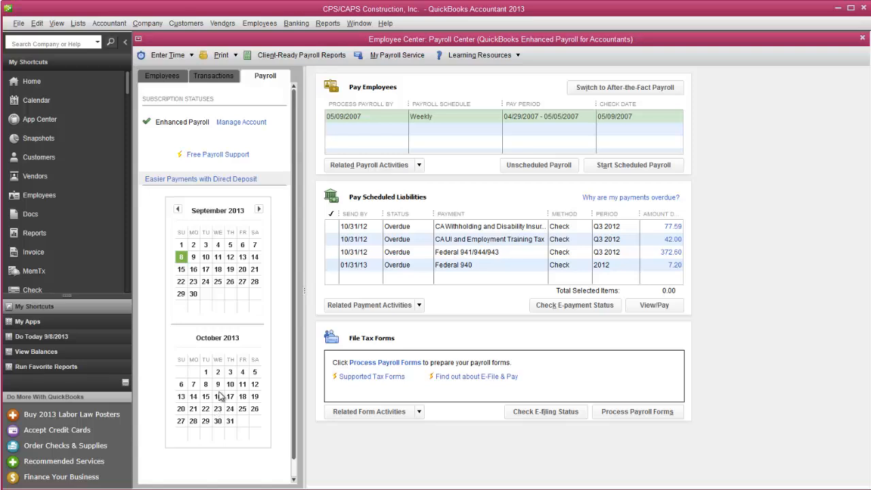
pyautogui.moveTo(215, 408)
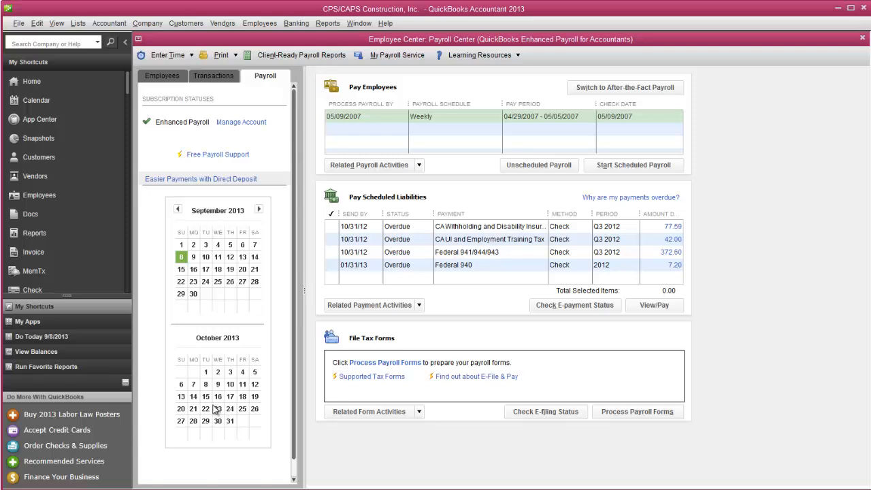
pyautogui.moveTo(349, 468)
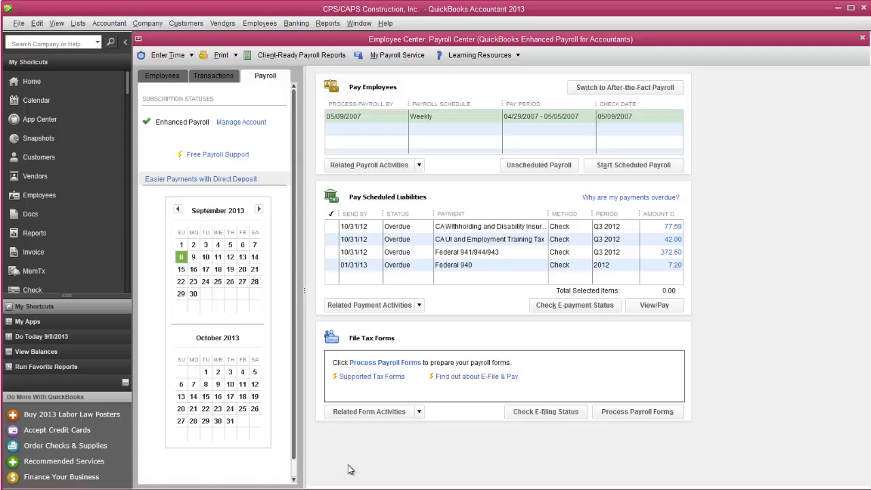
pyautogui.moveTo(332, 479)
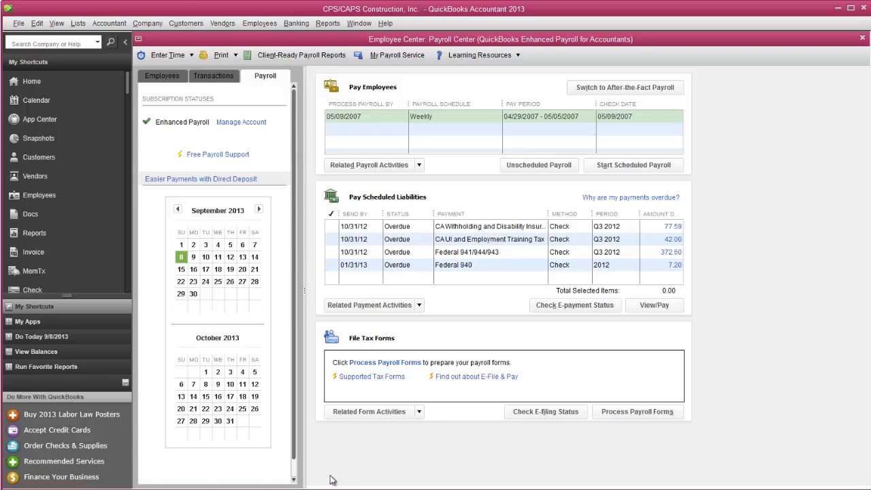
pyautogui.moveTo(346, 474)
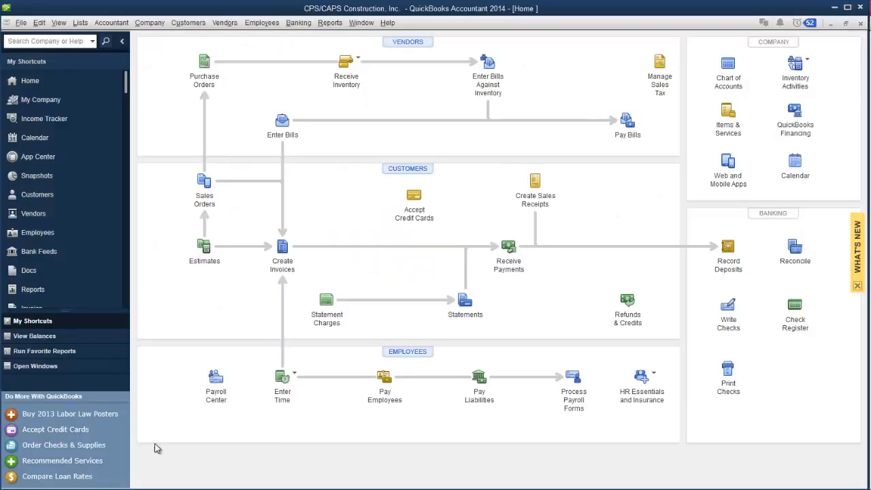
pyautogui.moveTo(216, 379)
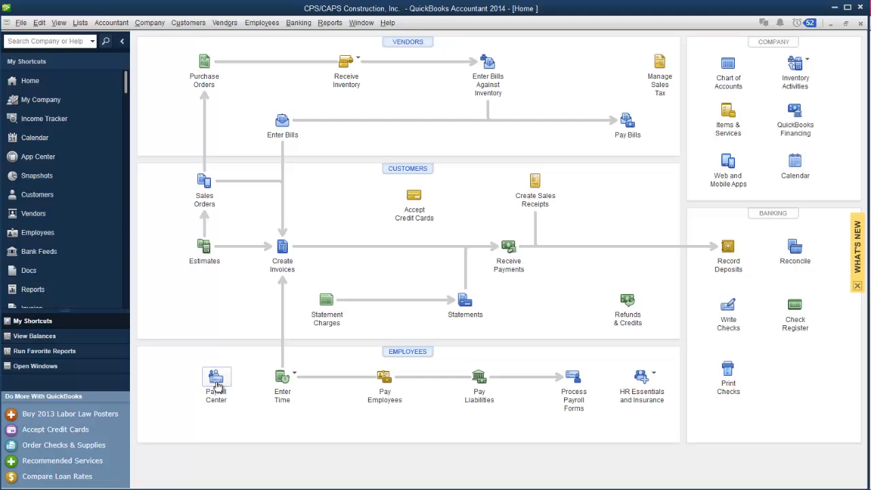
# Show the 2014 Payroll Center's Pay Employees view with Create Paychecks and Recent Payrolls.
pyautogui.click(216, 383)
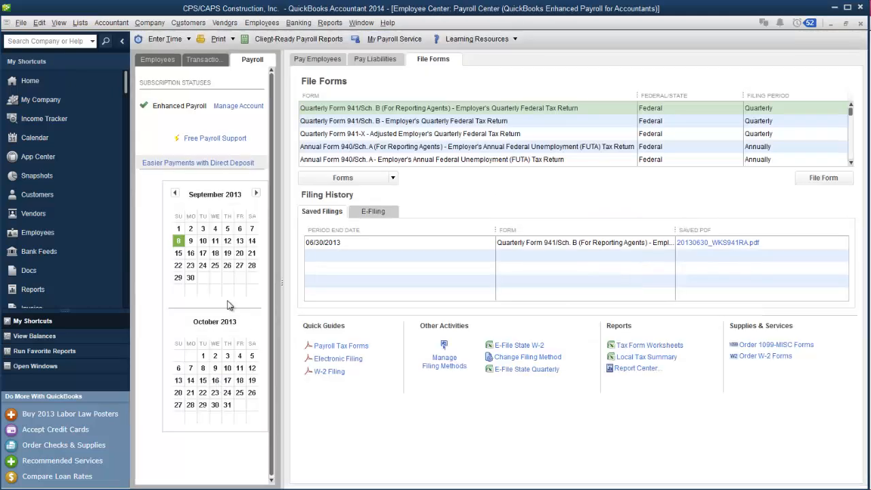
pyautogui.click(316, 59)
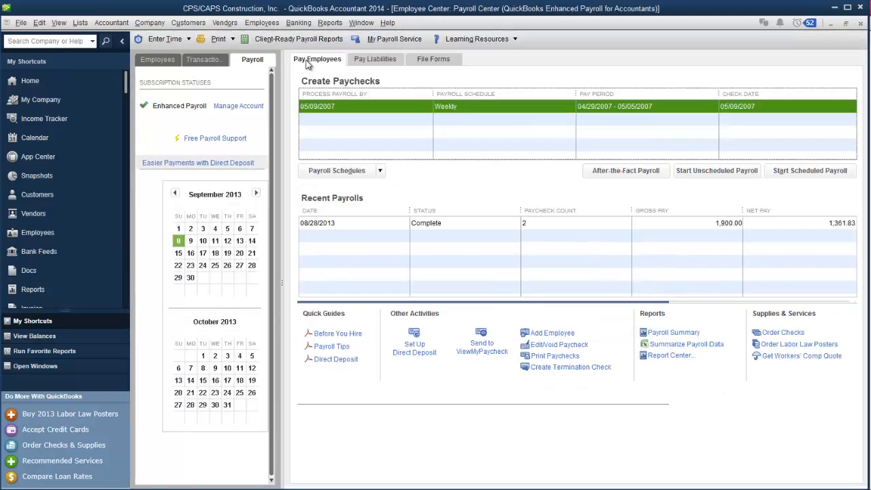
pyautogui.moveTo(367, 63)
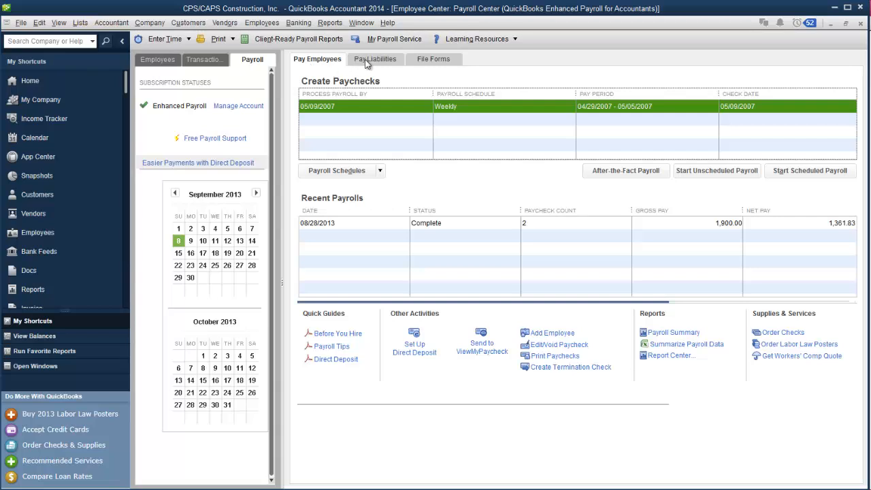
pyautogui.moveTo(373, 65)
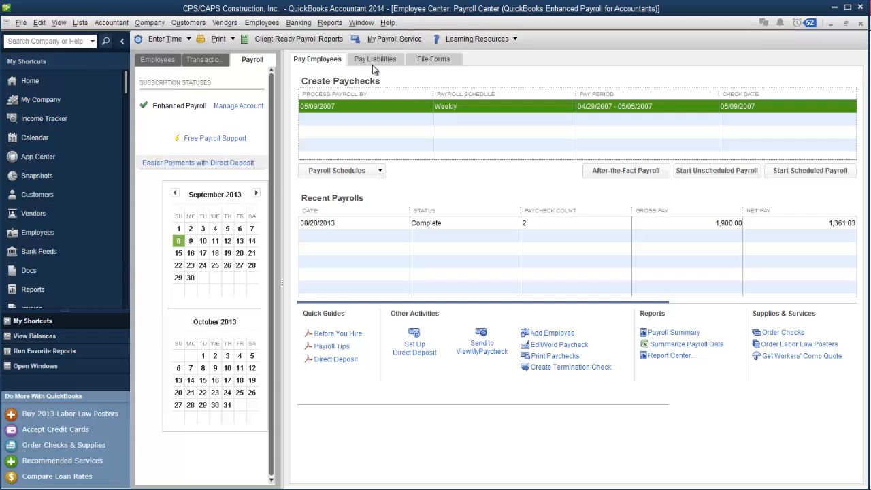
pyautogui.moveTo(396, 70)
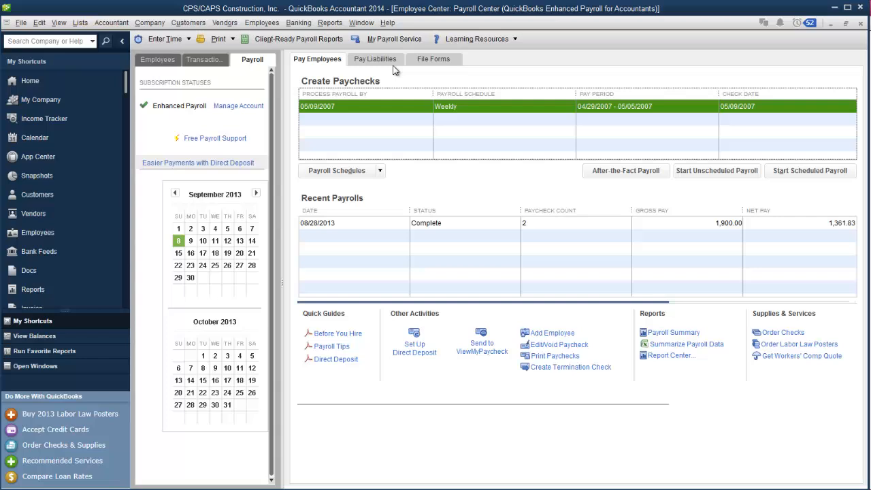
pyautogui.moveTo(316, 61)
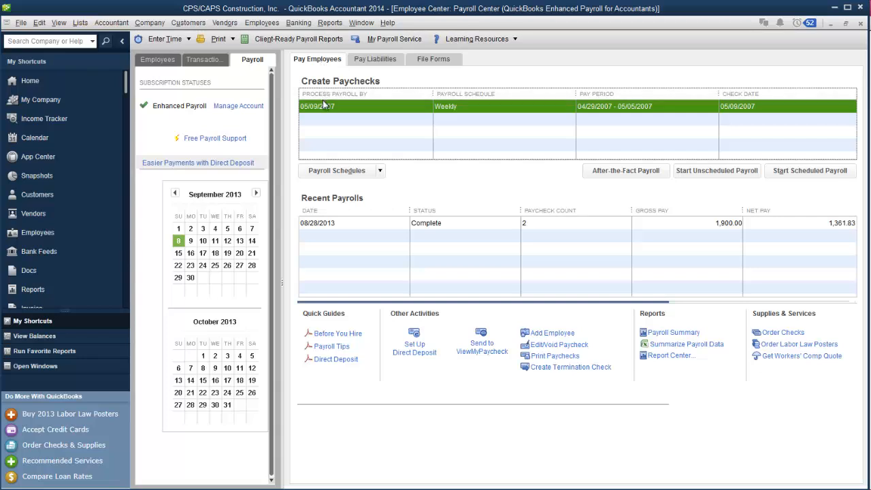
pyautogui.moveTo(321, 159)
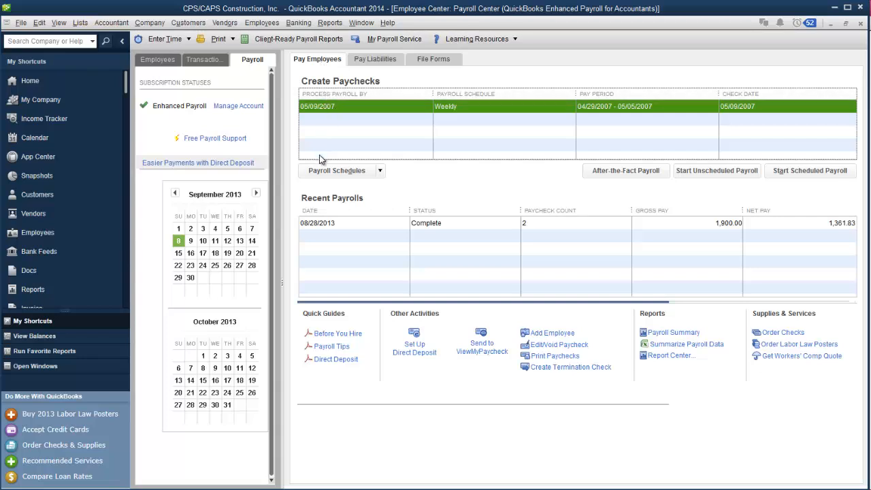
pyautogui.moveTo(370, 185)
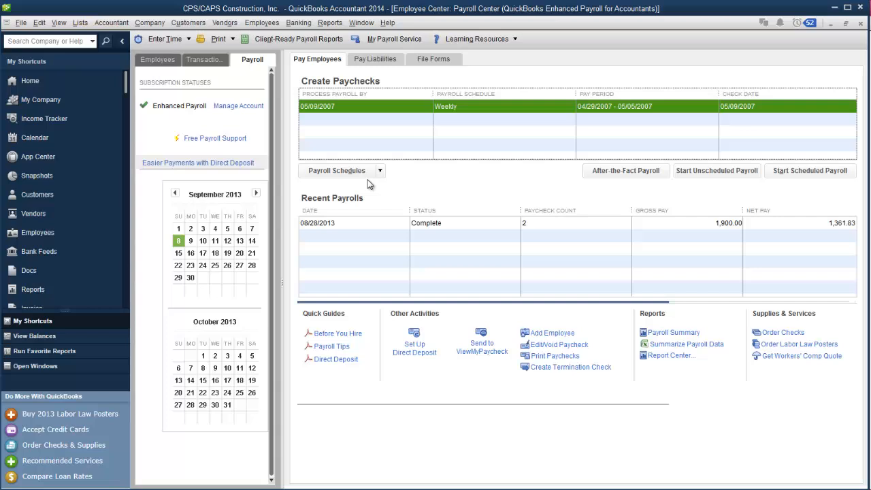
pyautogui.moveTo(715, 171)
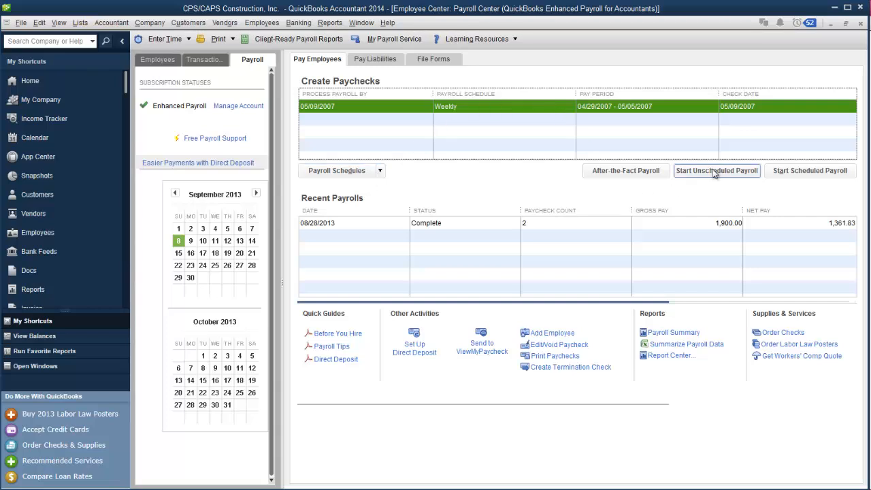
pyautogui.moveTo(809, 171)
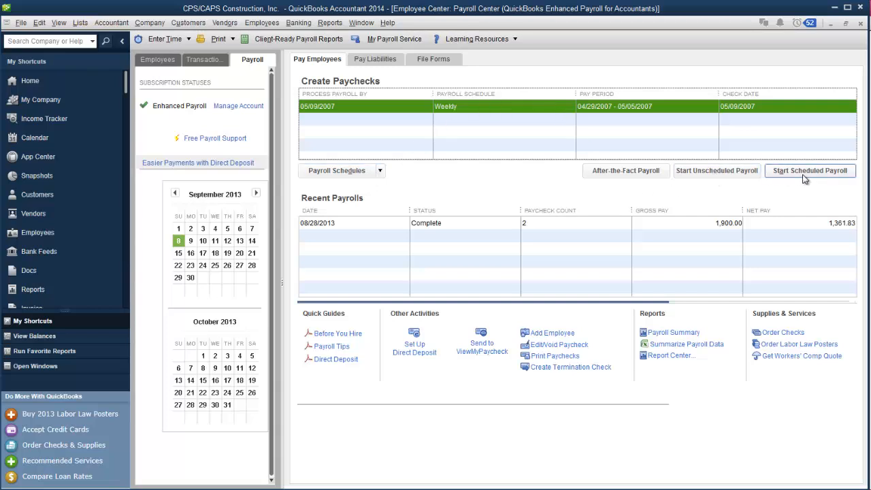
pyautogui.moveTo(570, 187)
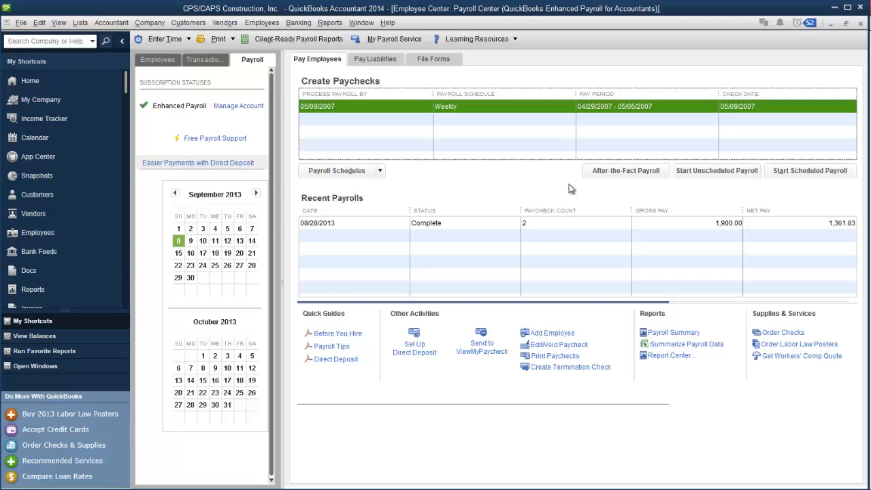
pyautogui.moveTo(305, 308)
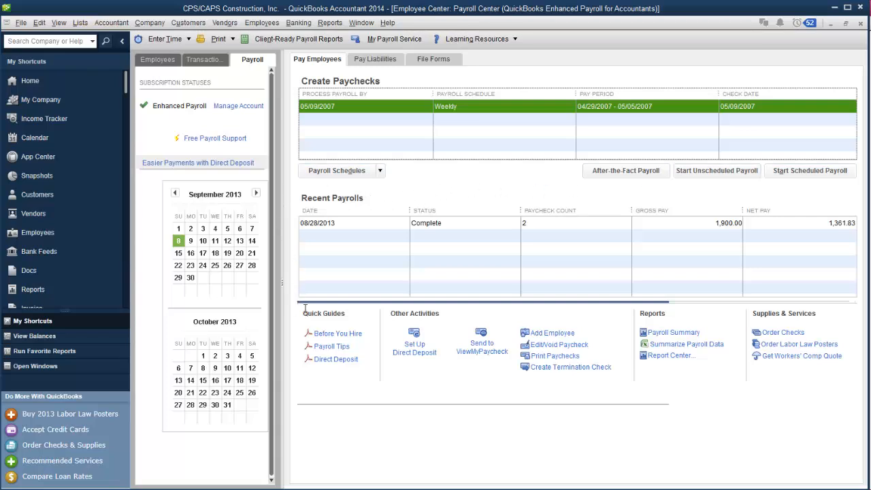
pyautogui.moveTo(411, 310)
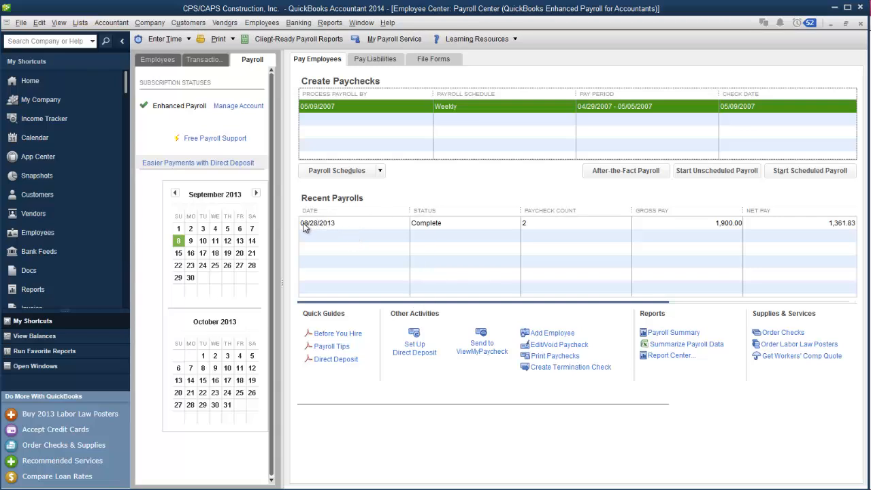
pyautogui.moveTo(359, 234)
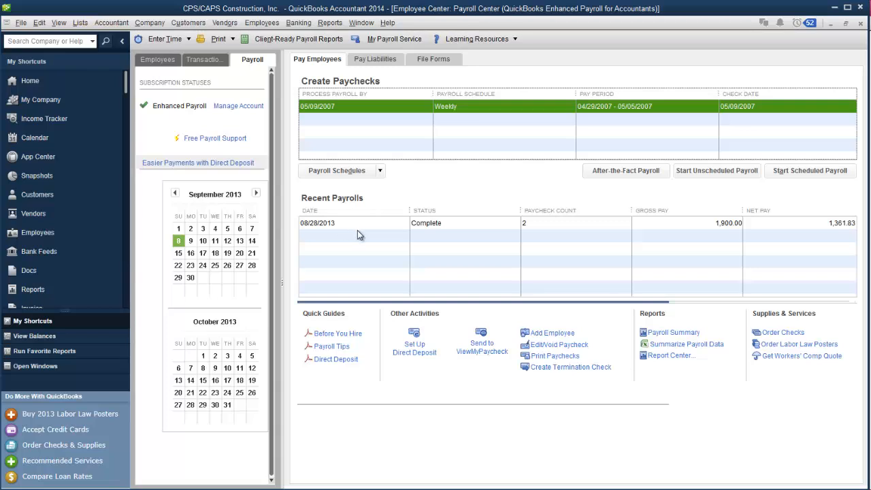
pyautogui.moveTo(447, 229)
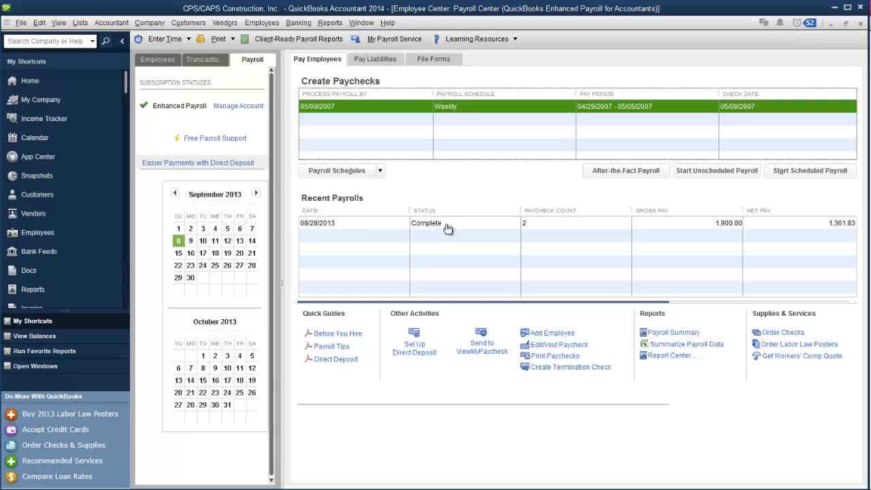
pyautogui.moveTo(512, 224)
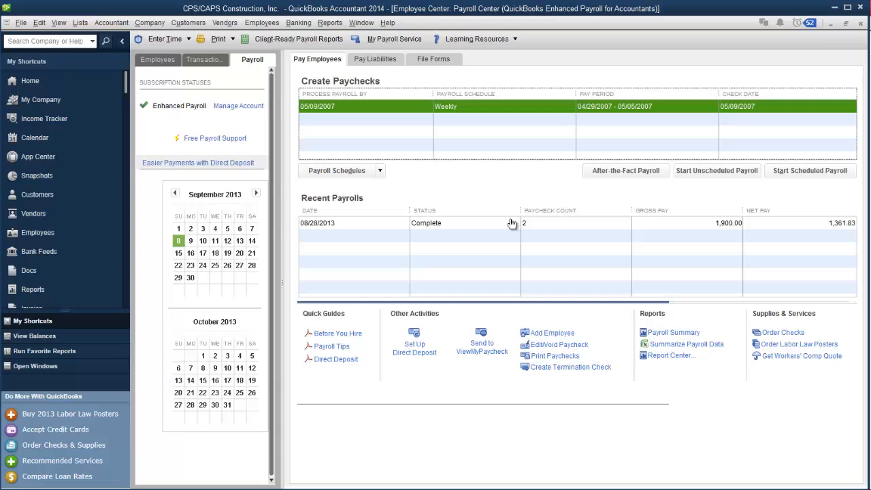
pyautogui.moveTo(534, 232)
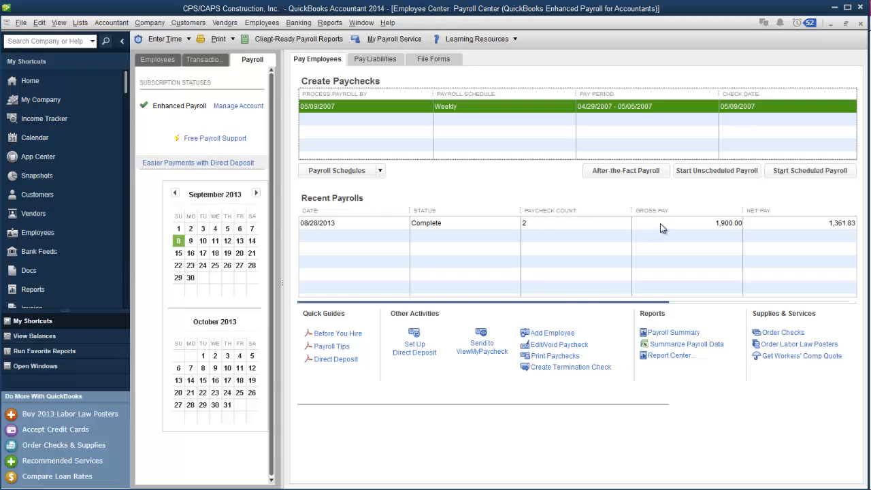
pyautogui.moveTo(782, 229)
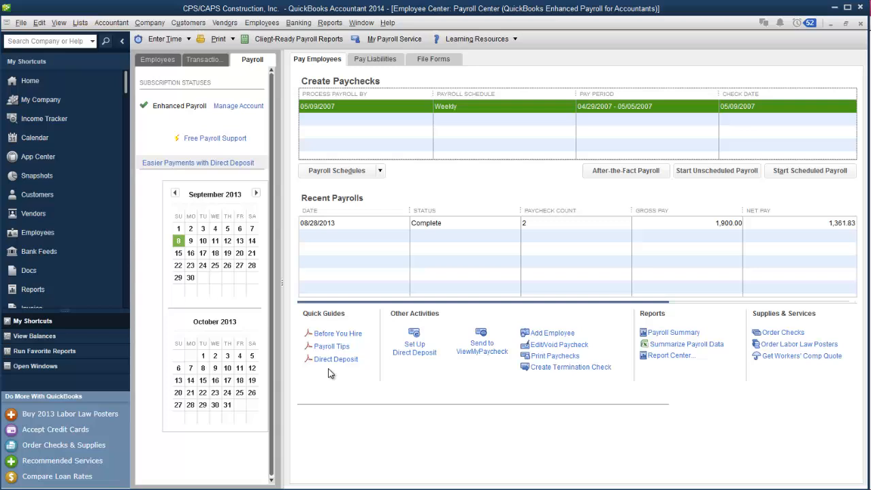
pyautogui.moveTo(332, 348)
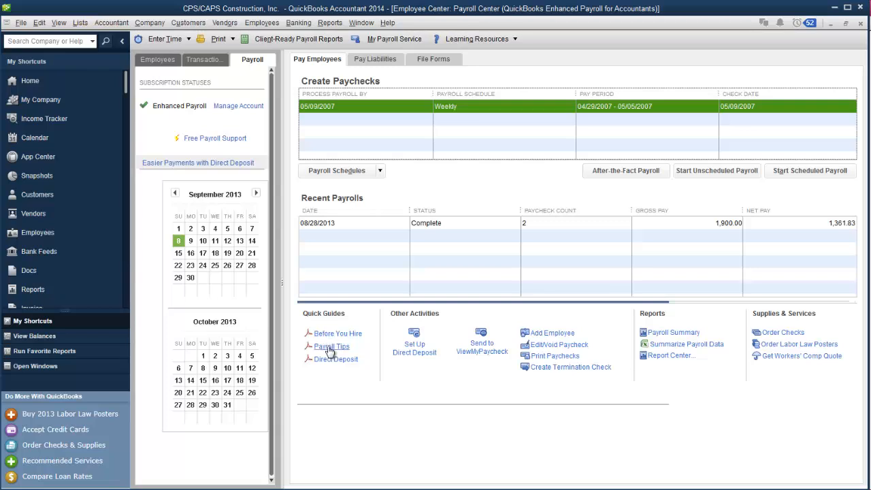
pyautogui.moveTo(338, 334)
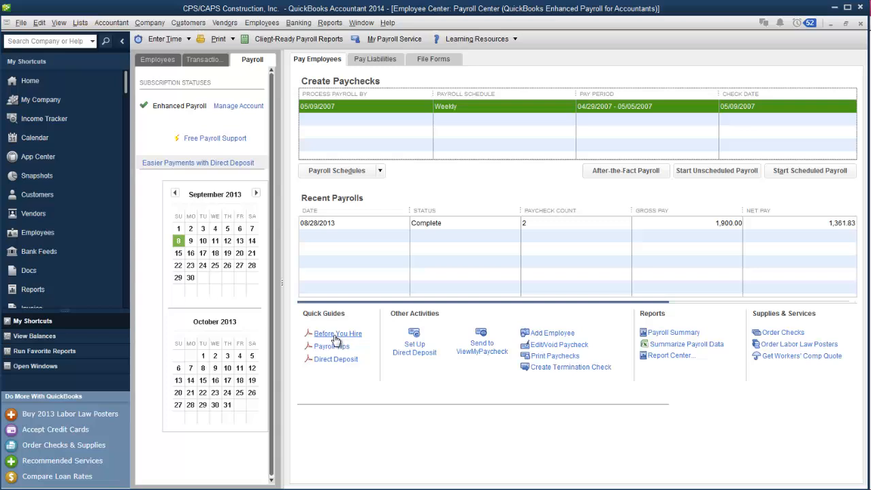
pyautogui.moveTo(332, 348)
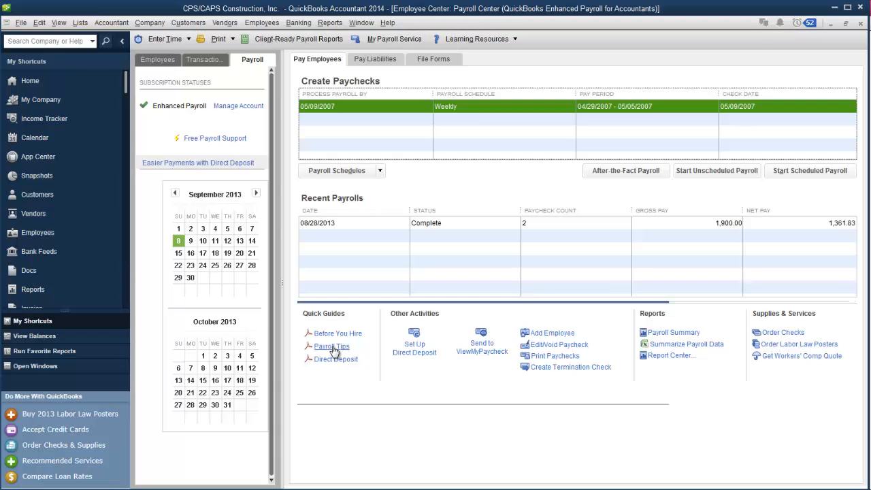
pyautogui.moveTo(335, 359)
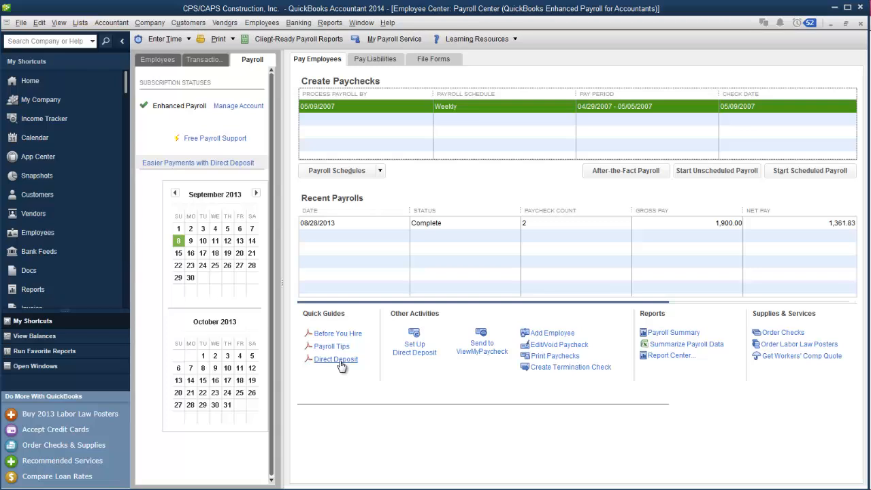
pyautogui.moveTo(386, 372)
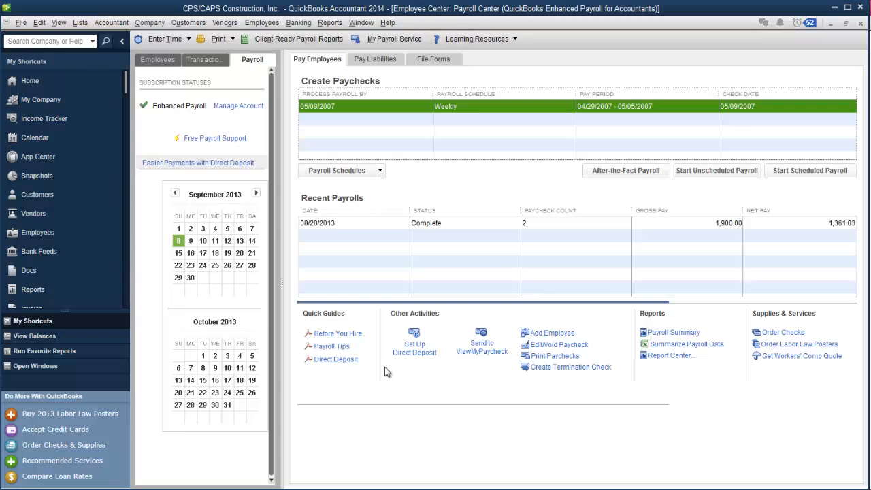
pyautogui.moveTo(406, 359)
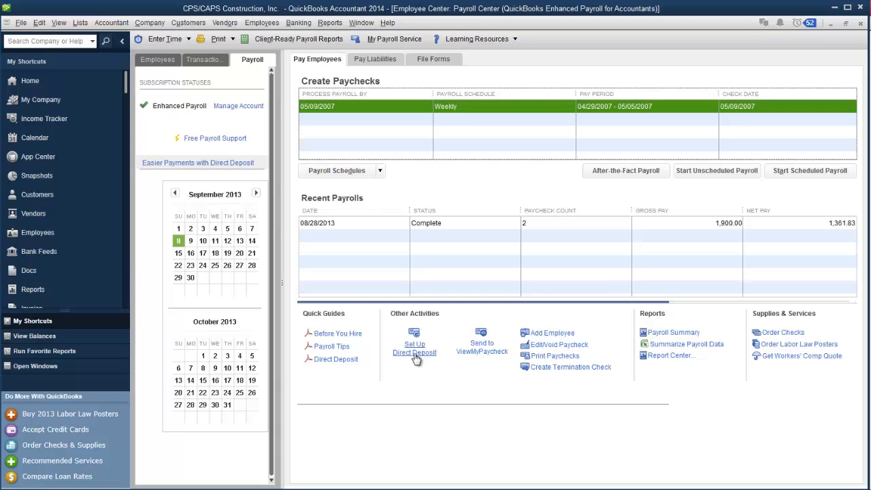
pyautogui.moveTo(482, 348)
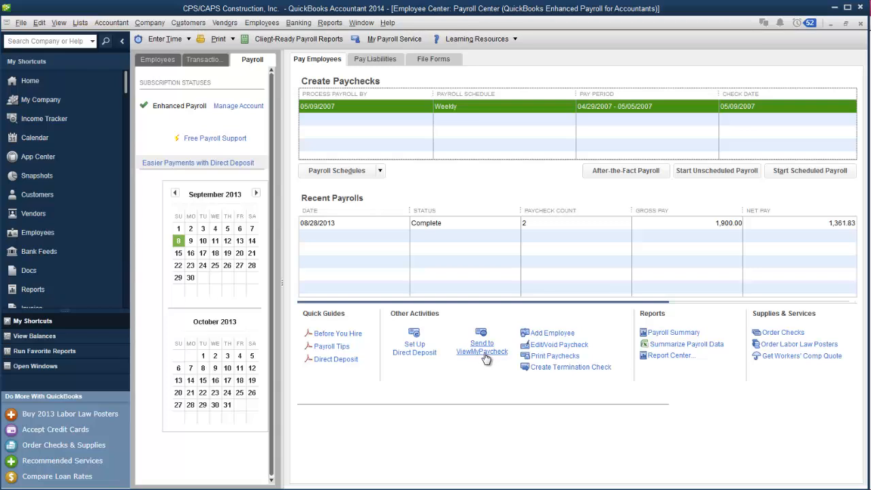
pyautogui.moveTo(542, 337)
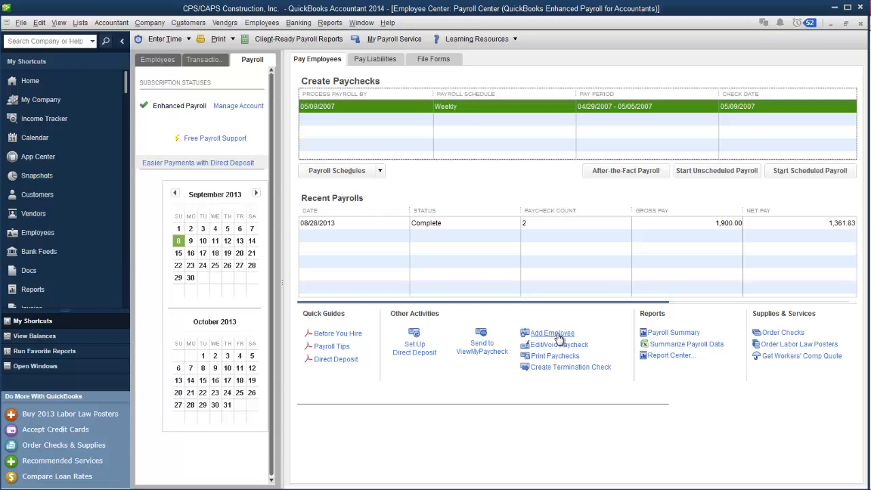
pyautogui.moveTo(593, 362)
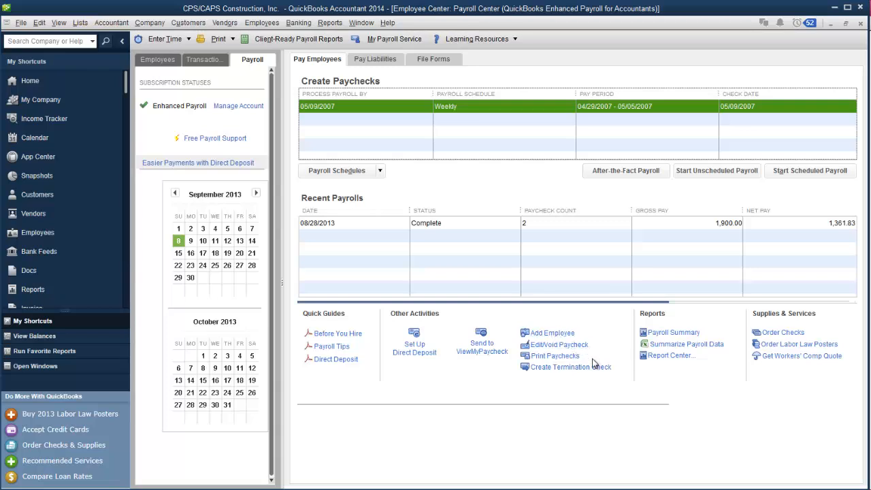
pyautogui.moveTo(583, 378)
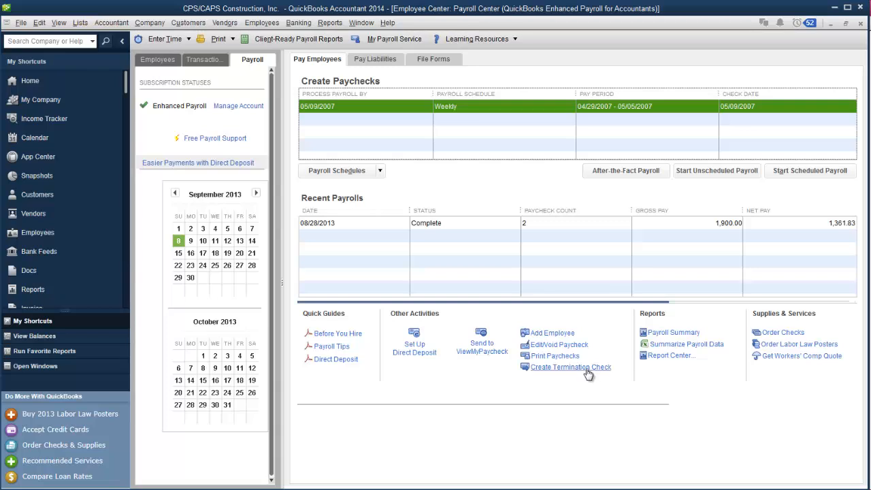
pyautogui.moveTo(710, 332)
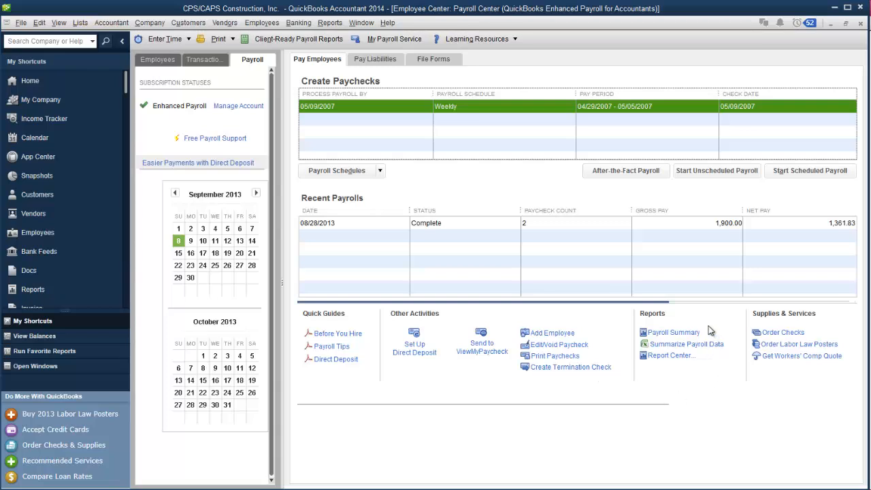
pyautogui.moveTo(711, 384)
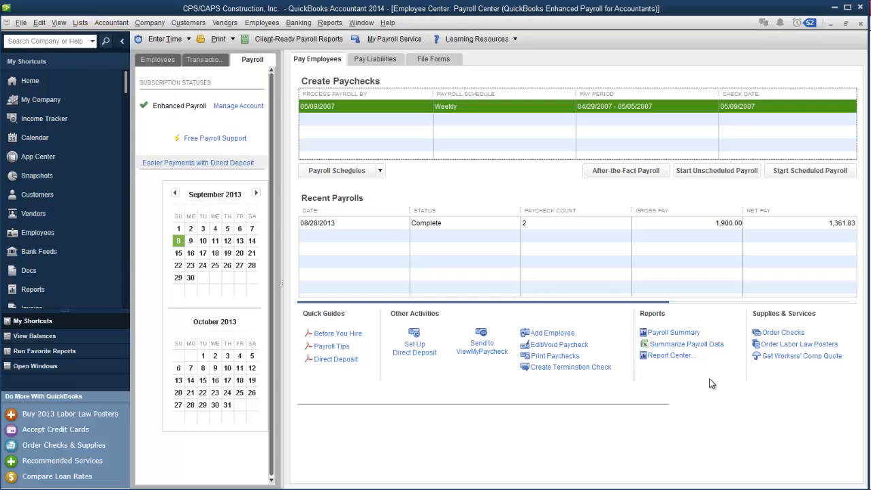
pyautogui.moveTo(686, 347)
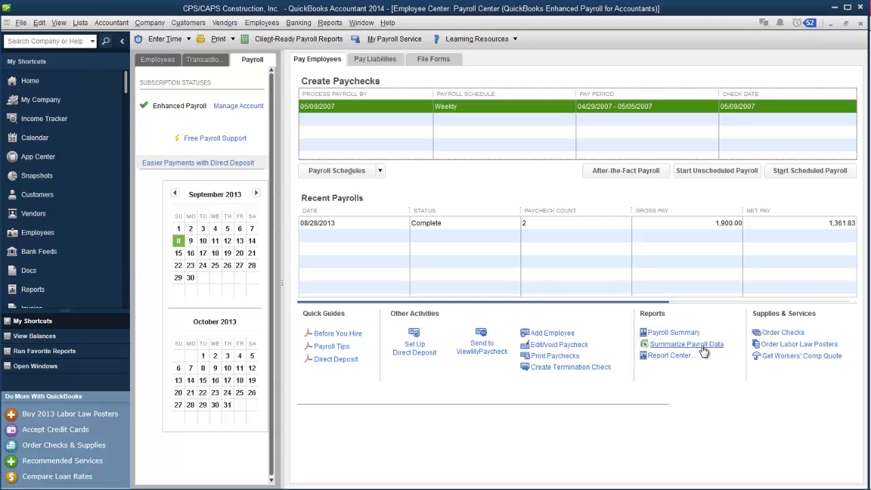
pyautogui.moveTo(694, 351)
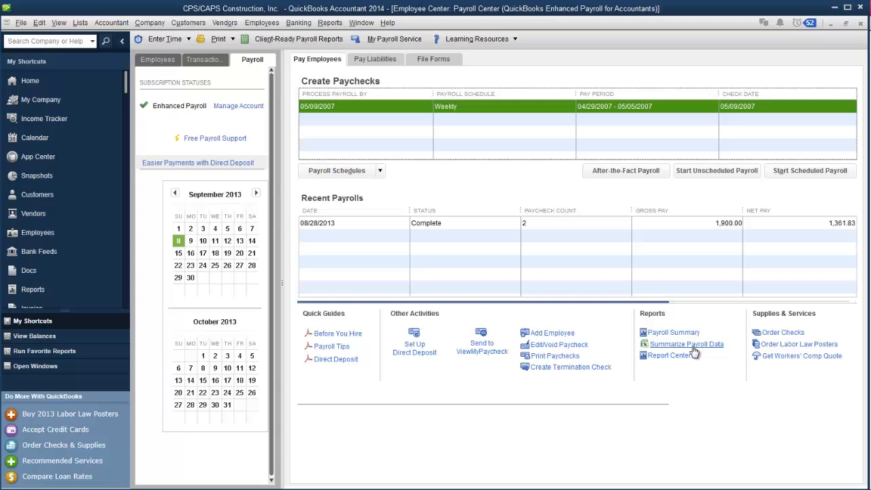
pyautogui.moveTo(693, 370)
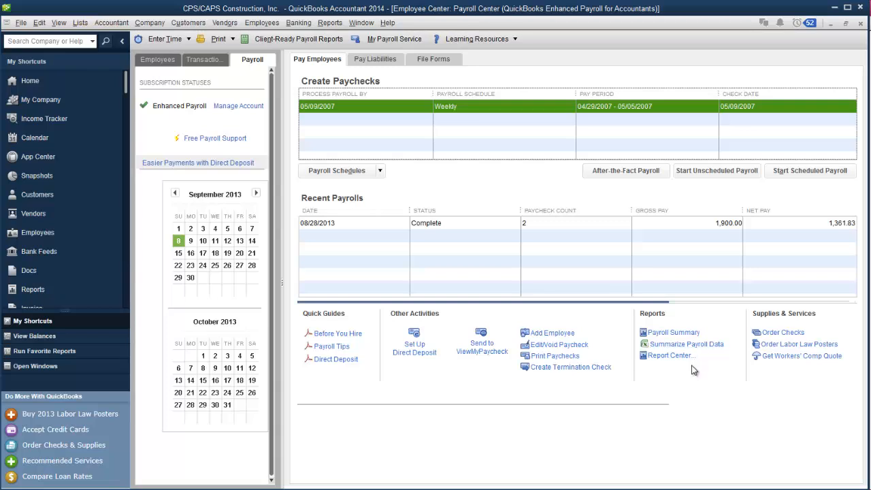
pyautogui.moveTo(770, 389)
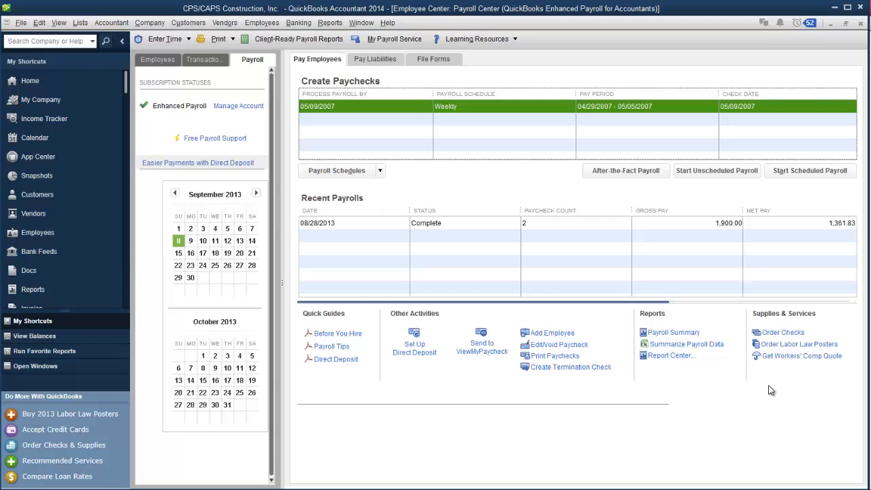
pyautogui.moveTo(759, 389)
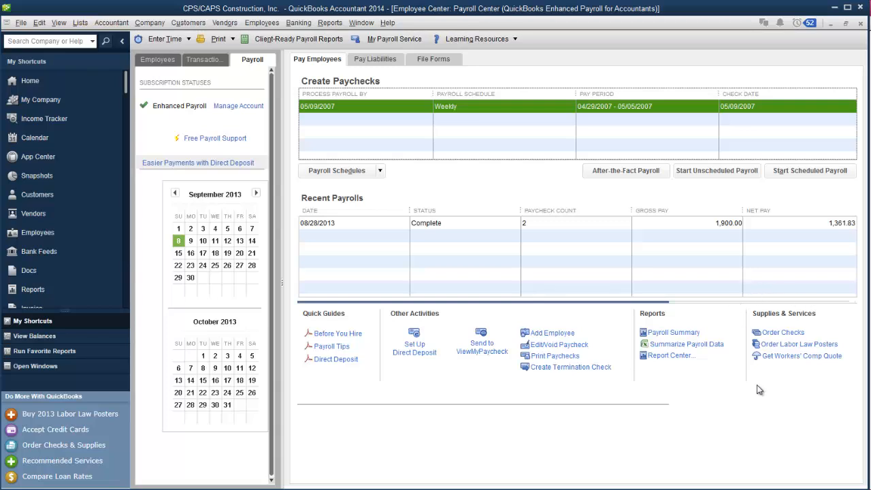
pyautogui.moveTo(847, 343)
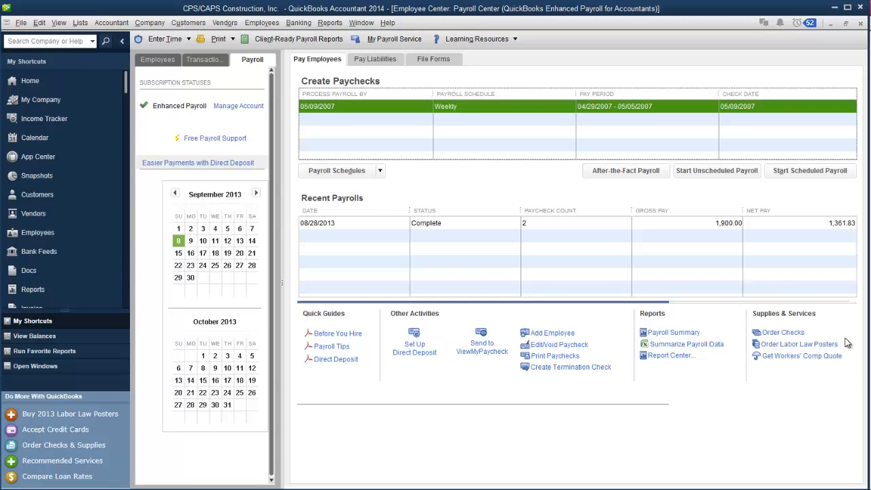
pyautogui.moveTo(764, 332)
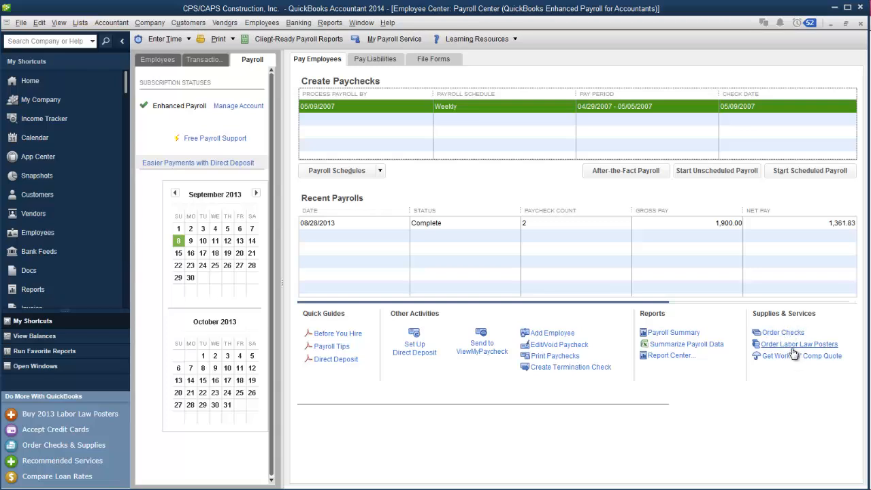
pyautogui.moveTo(794, 360)
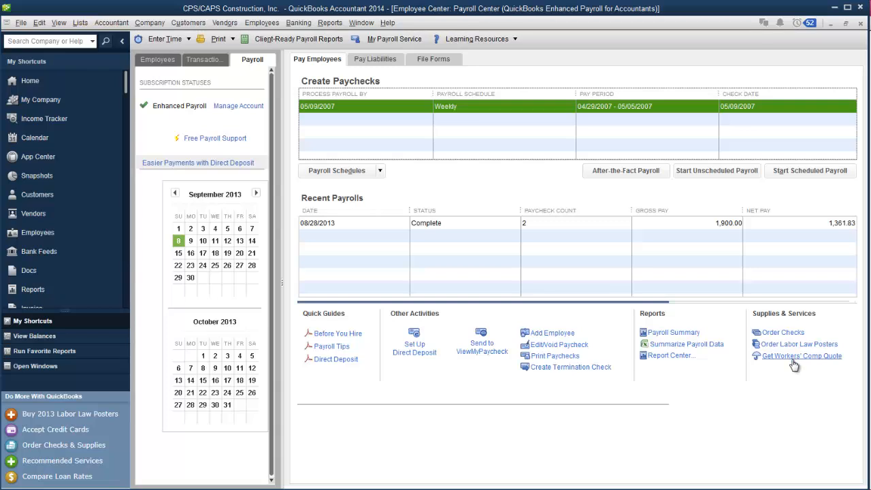
pyautogui.moveTo(796, 367)
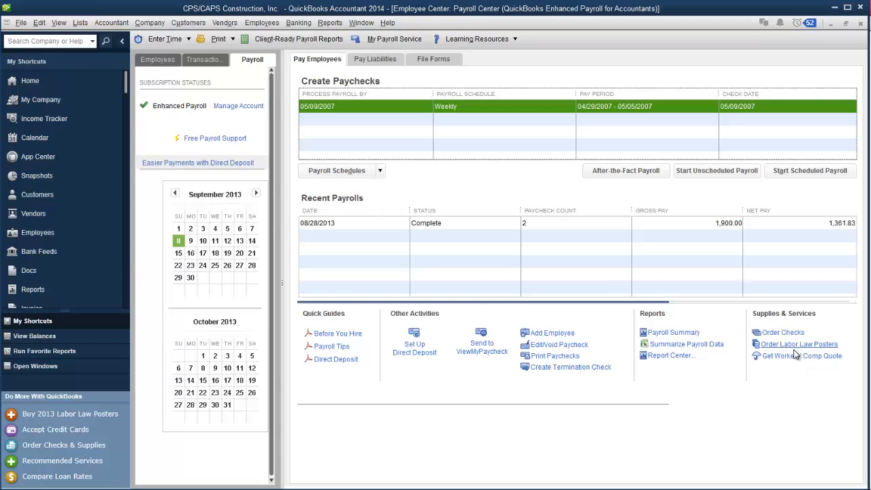
pyautogui.moveTo(378, 141)
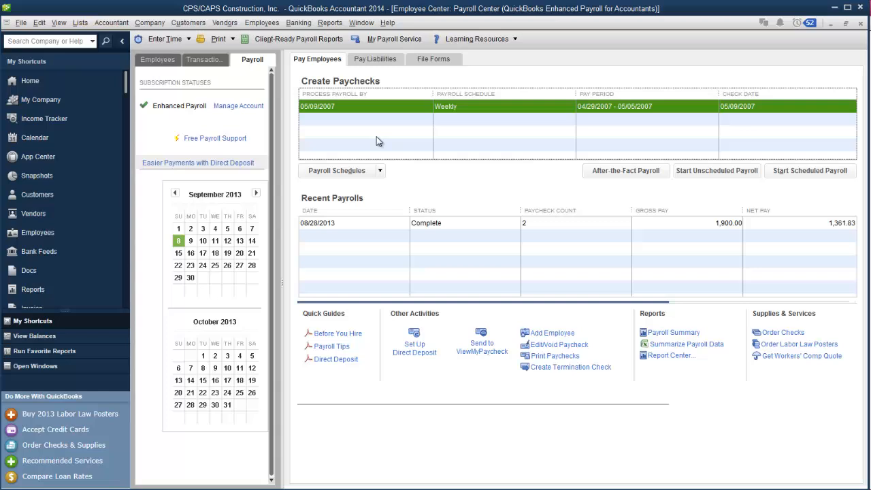
pyautogui.moveTo(372, 63)
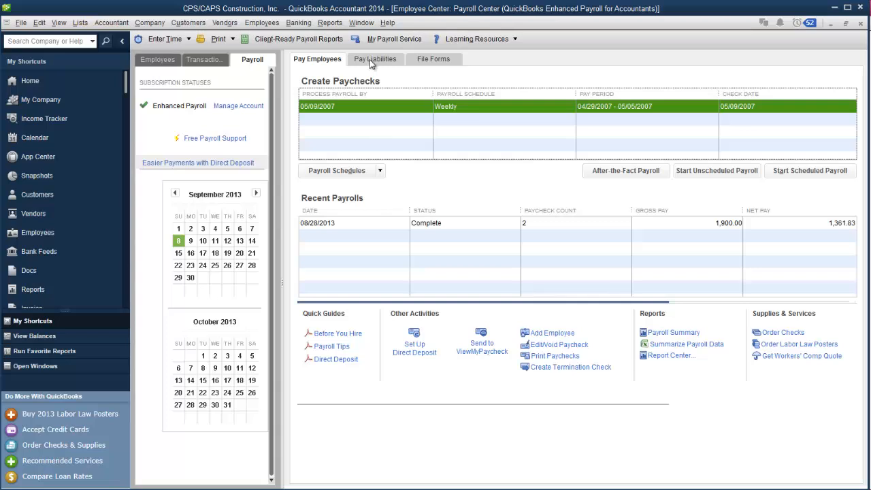
# Show the Pay Liabilities view listing upcoming tax liabilities and payment history.
pyautogui.click(376, 60)
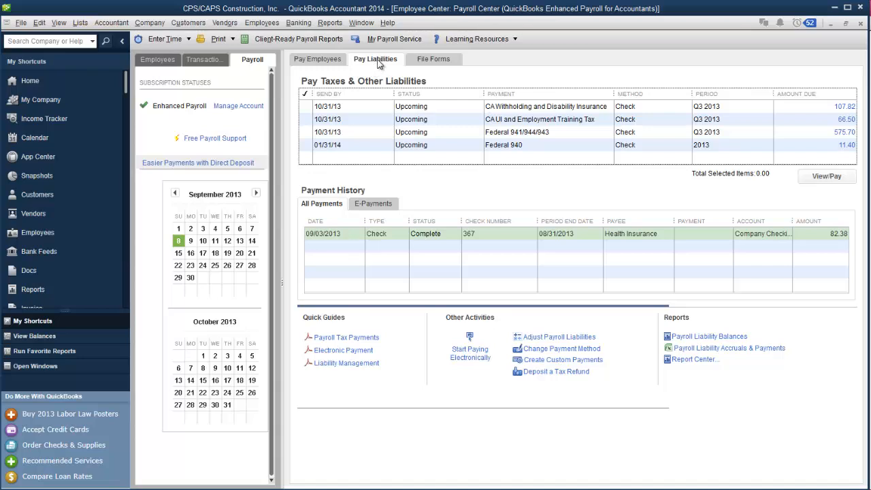
pyautogui.moveTo(422, 131)
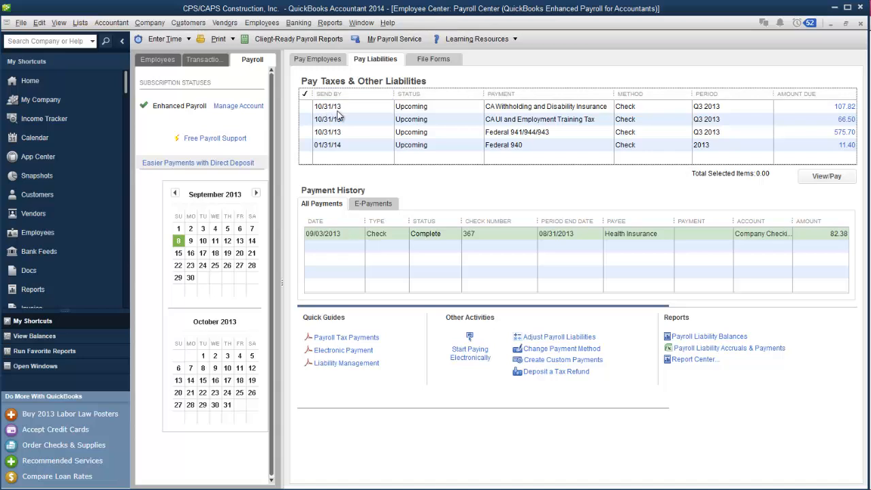
pyautogui.moveTo(340, 155)
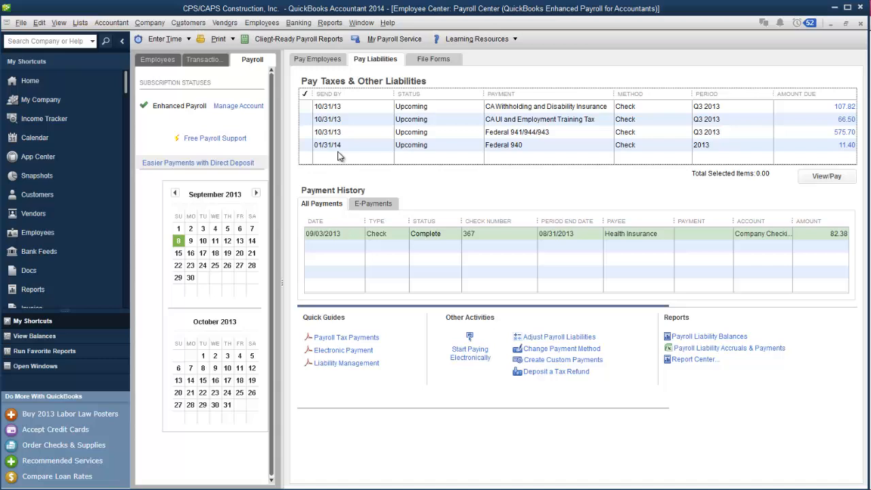
pyautogui.moveTo(637, 131)
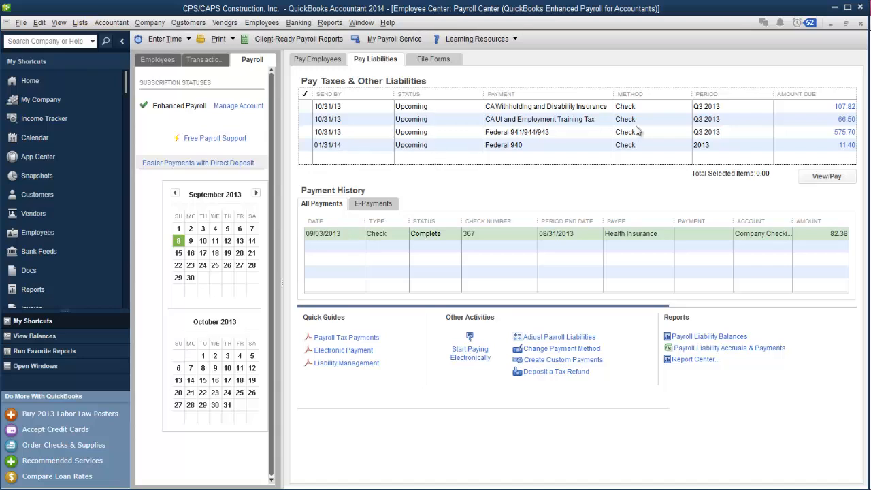
pyautogui.moveTo(724, 156)
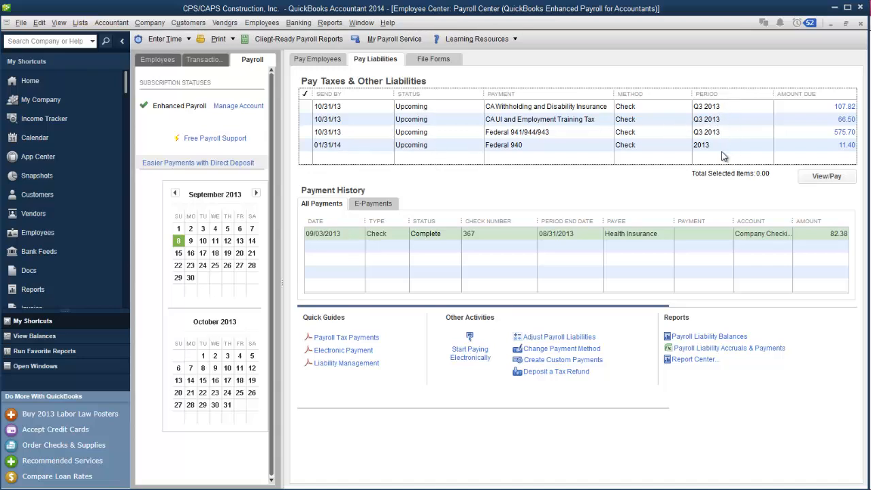
pyautogui.moveTo(800, 131)
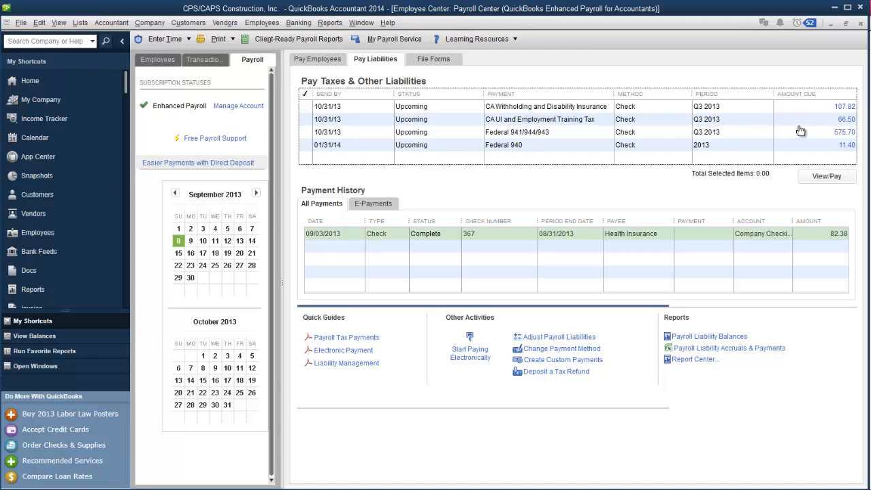
pyautogui.moveTo(638, 104)
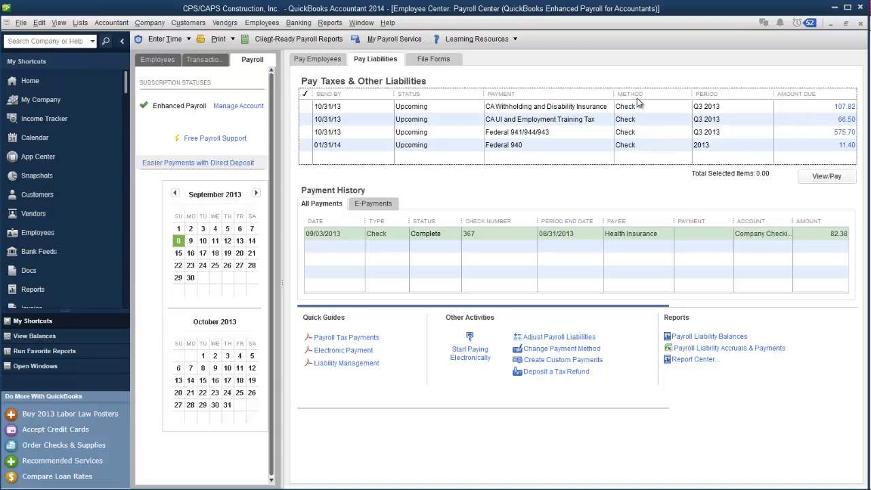
pyautogui.moveTo(637, 119)
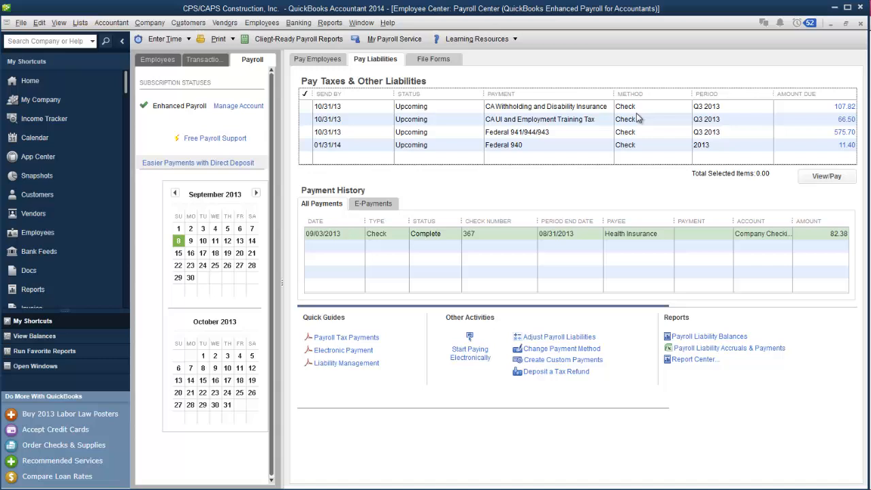
pyautogui.moveTo(646, 147)
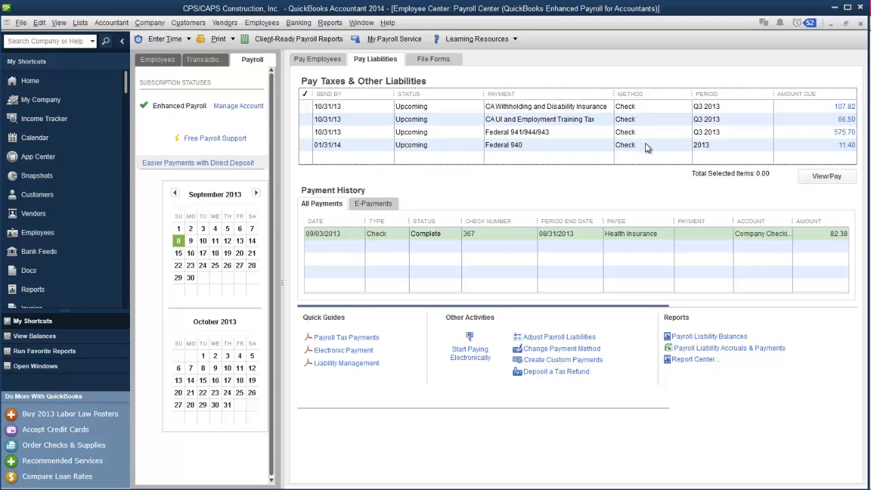
pyautogui.moveTo(739, 127)
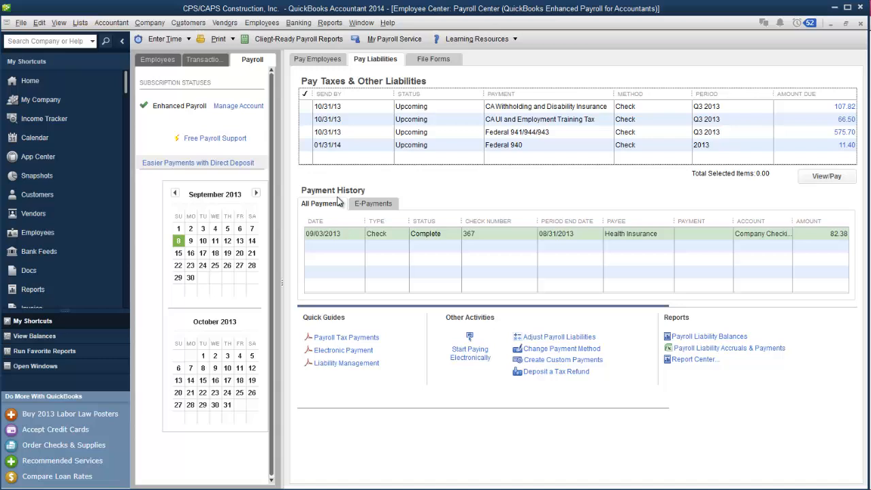
pyautogui.moveTo(330, 207)
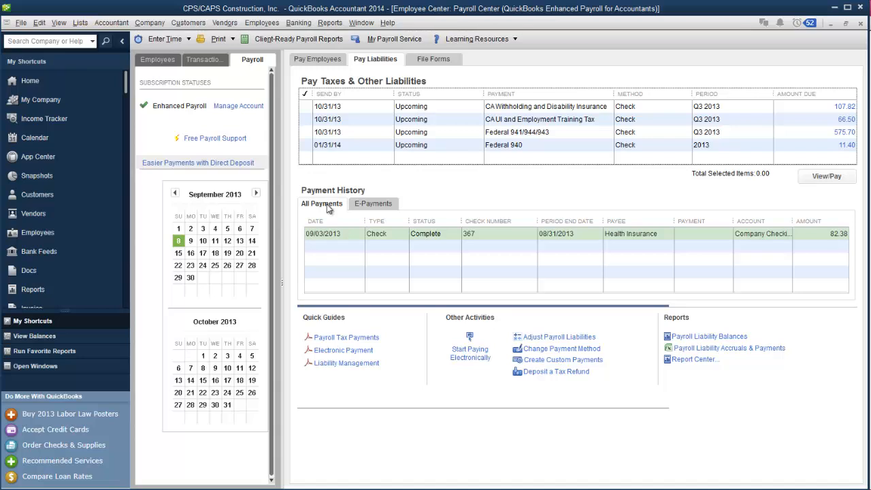
pyautogui.moveTo(487, 240)
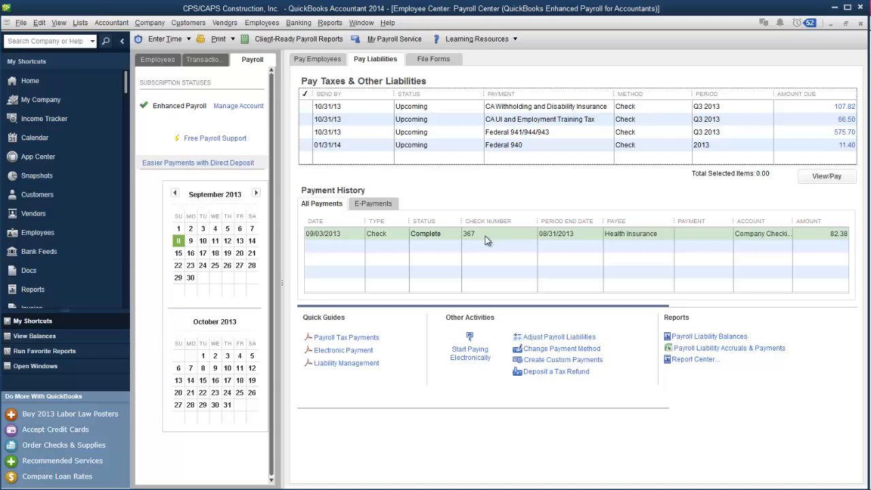
pyautogui.moveTo(588, 243)
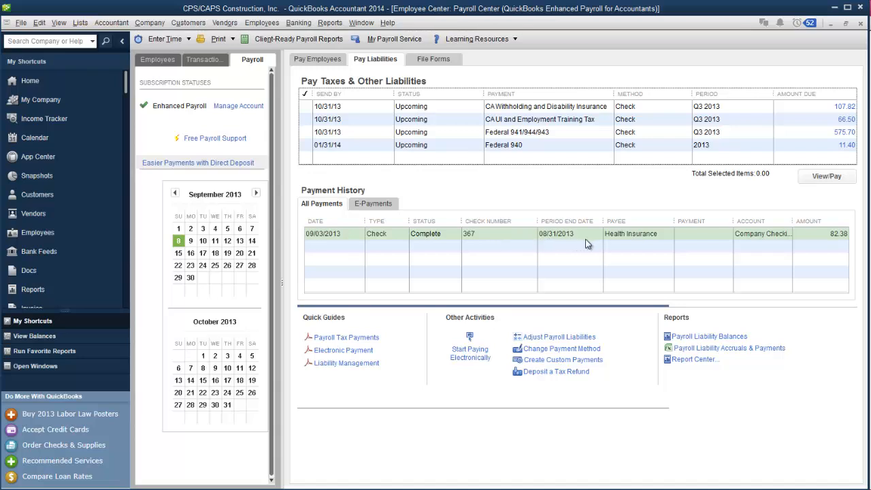
pyautogui.moveTo(384, 351)
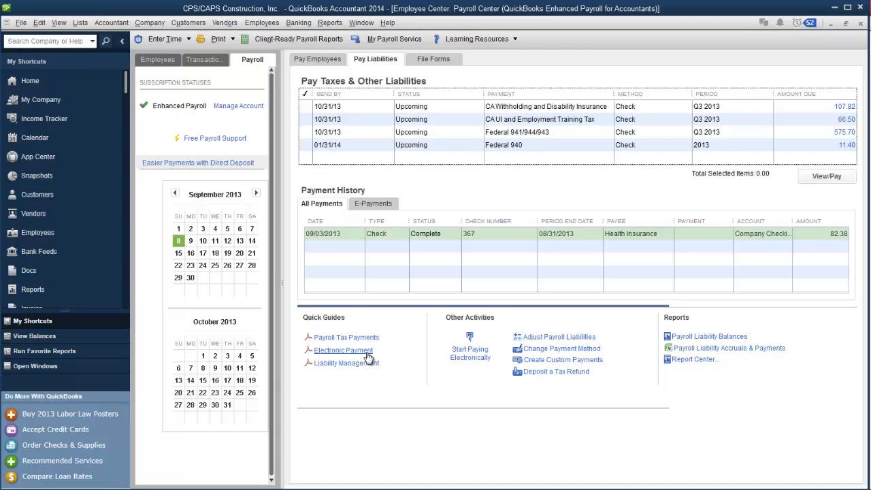
pyautogui.moveTo(346, 362)
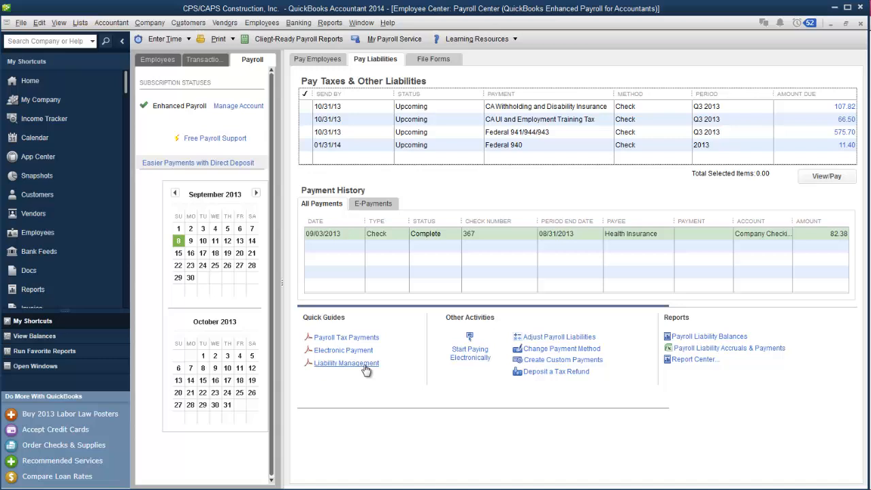
pyautogui.moveTo(372, 370)
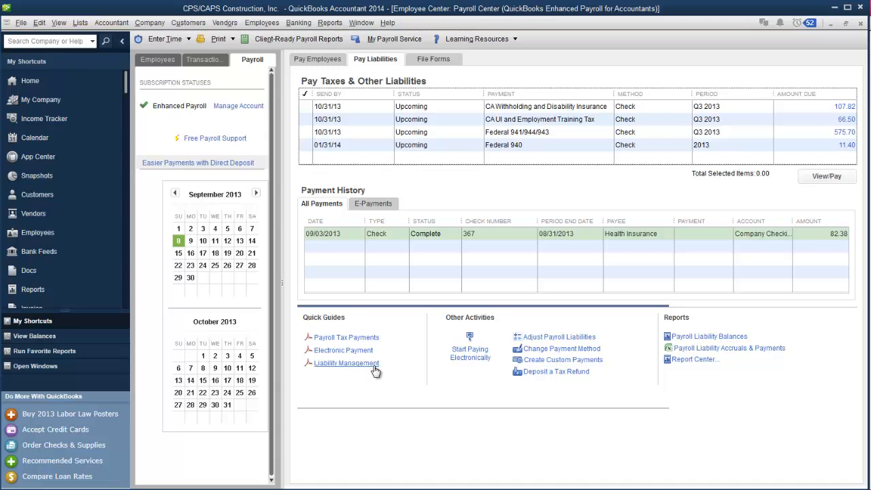
pyautogui.moveTo(488, 340)
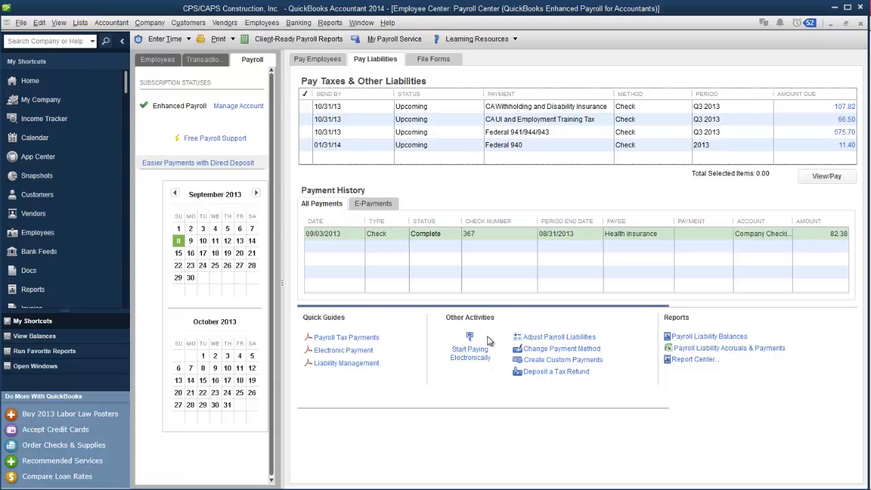
pyautogui.moveTo(471, 356)
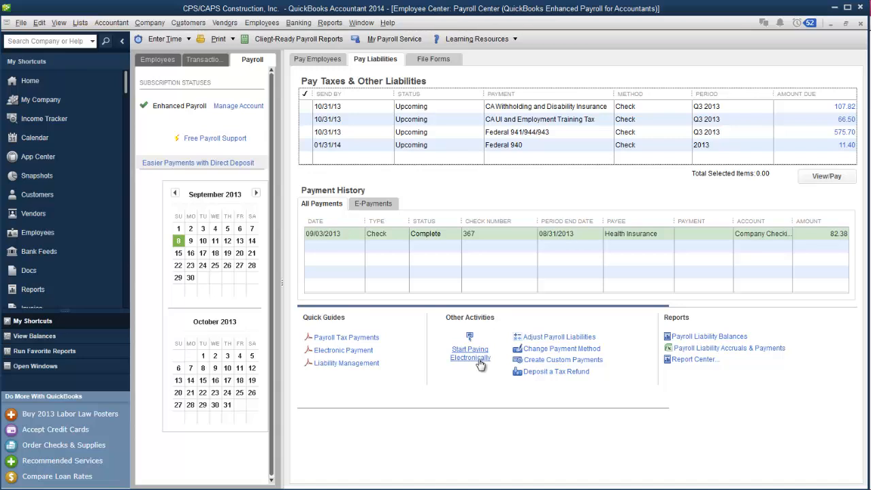
pyautogui.moveTo(557, 336)
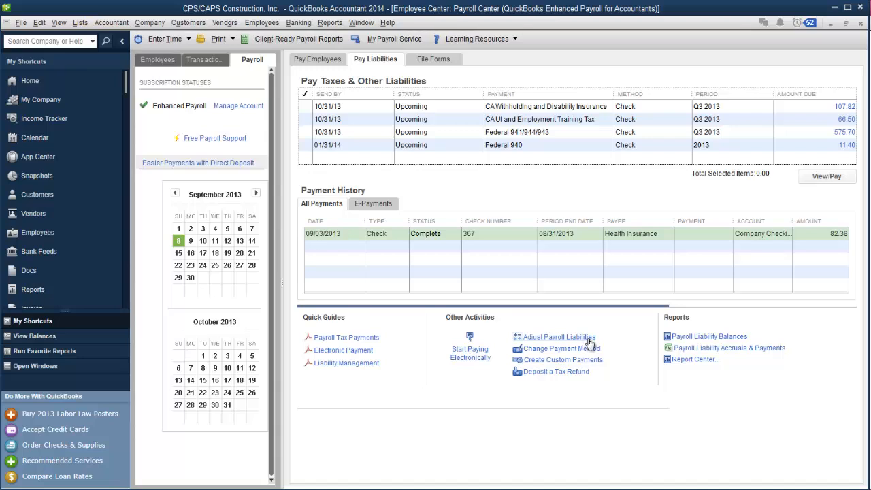
pyautogui.moveTo(599, 349)
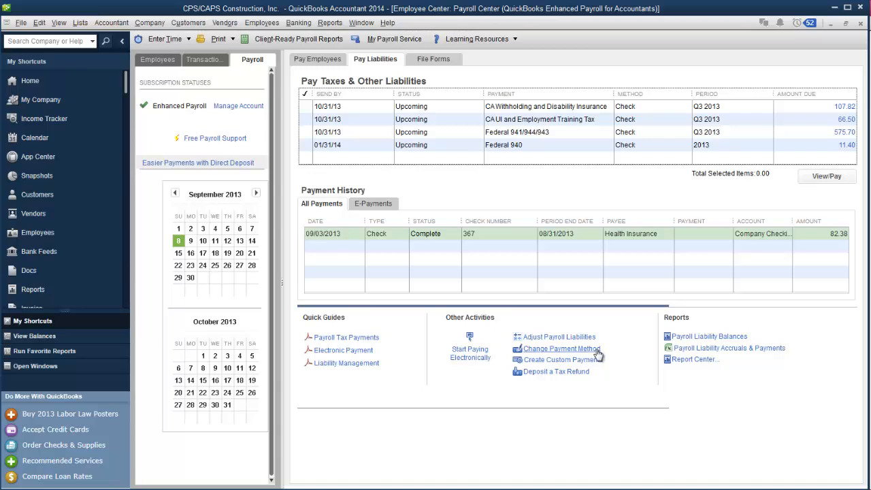
pyautogui.moveTo(585, 357)
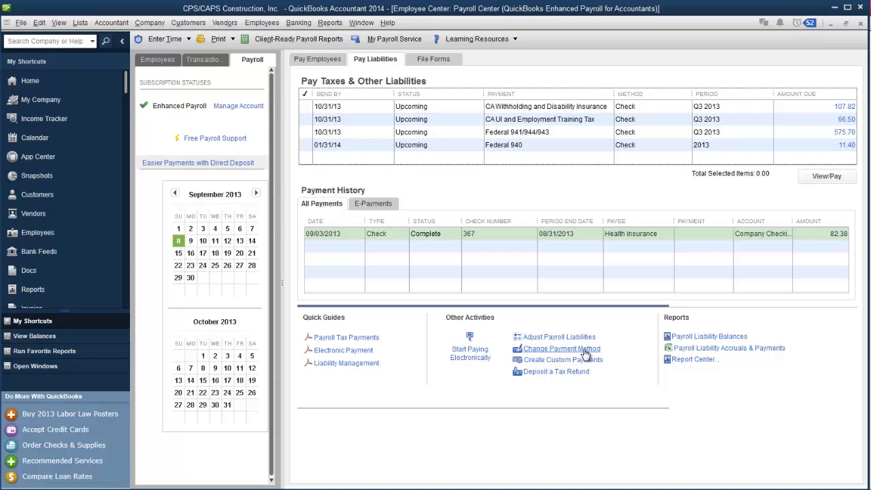
pyautogui.moveTo(707, 335)
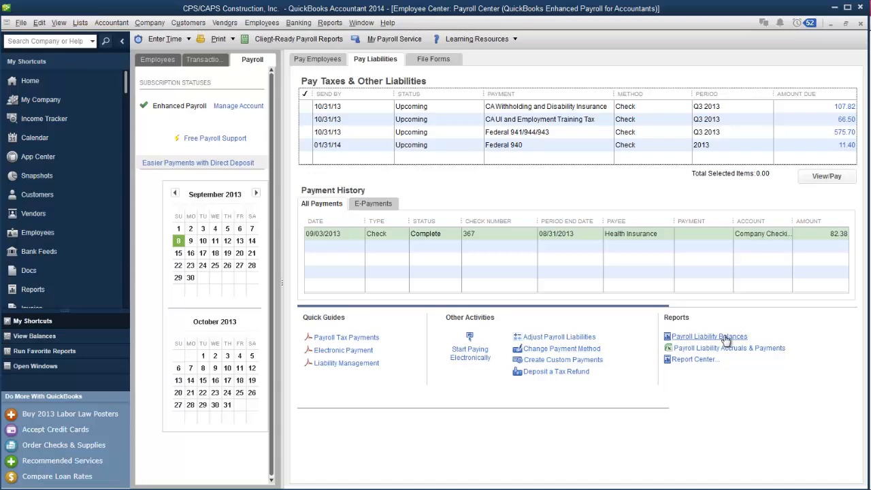
pyautogui.moveTo(765, 352)
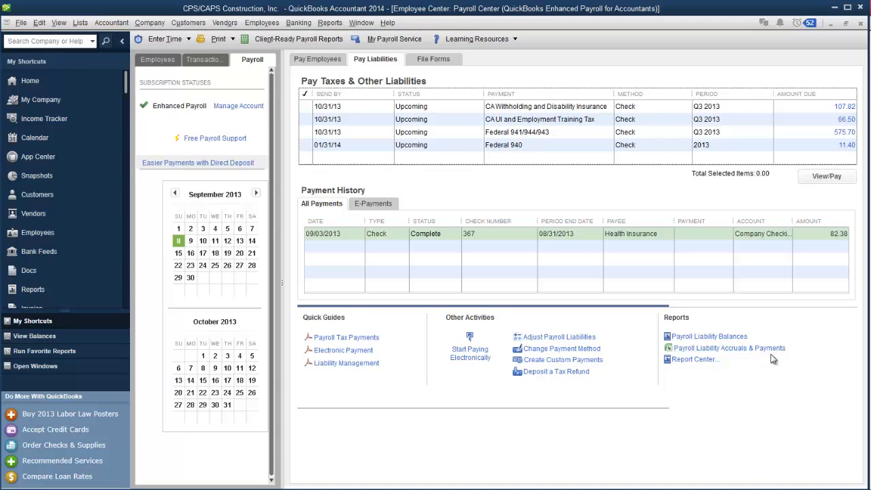
pyautogui.moveTo(710, 368)
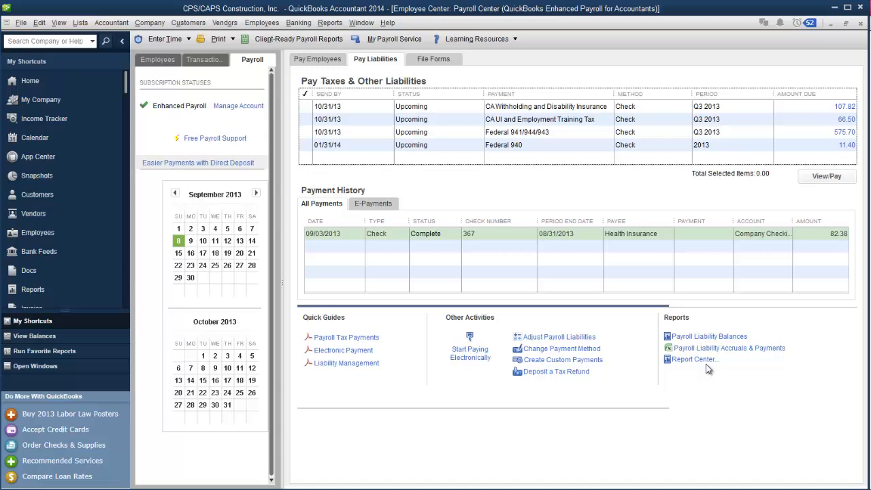
pyautogui.click(432, 59)
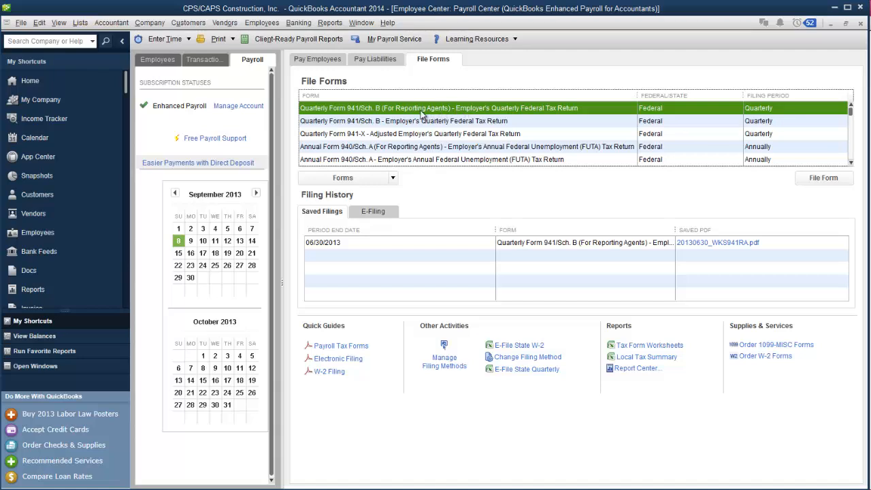
pyautogui.moveTo(397, 116)
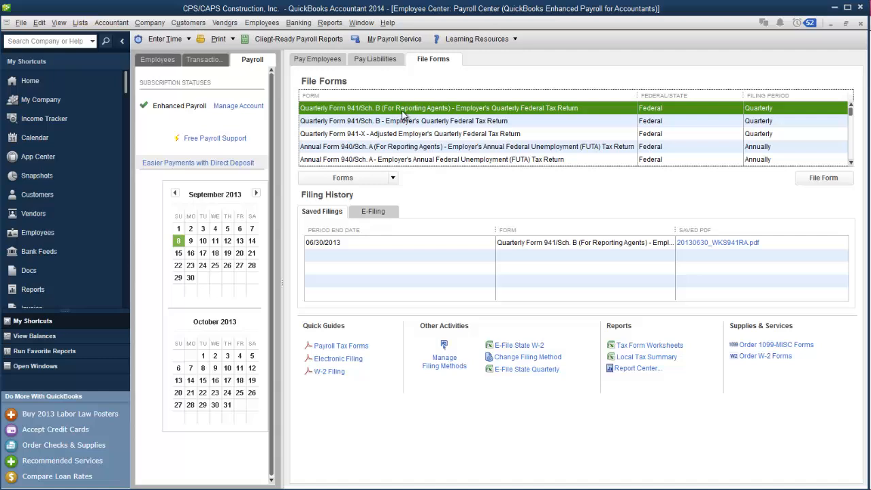
pyautogui.moveTo(438, 112)
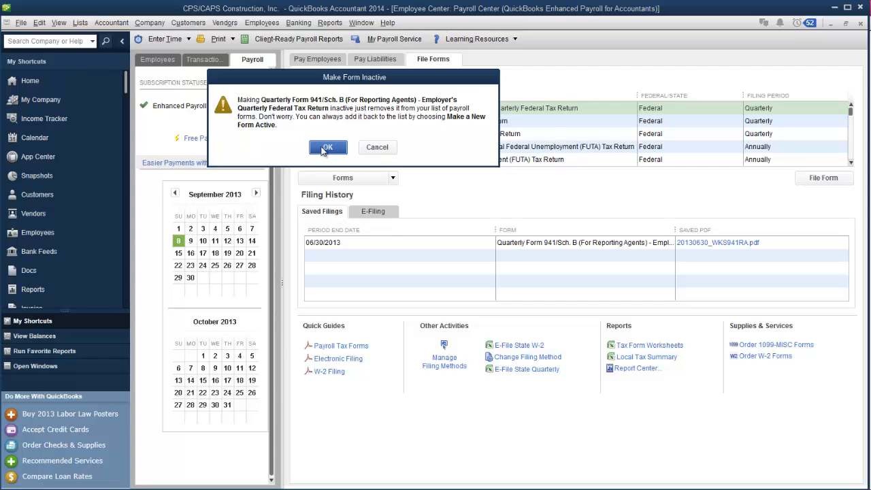
# Confirm making Quarterly Form 941/Sch. B (For Reporting Agents) inactive.
pyautogui.click(328, 147)
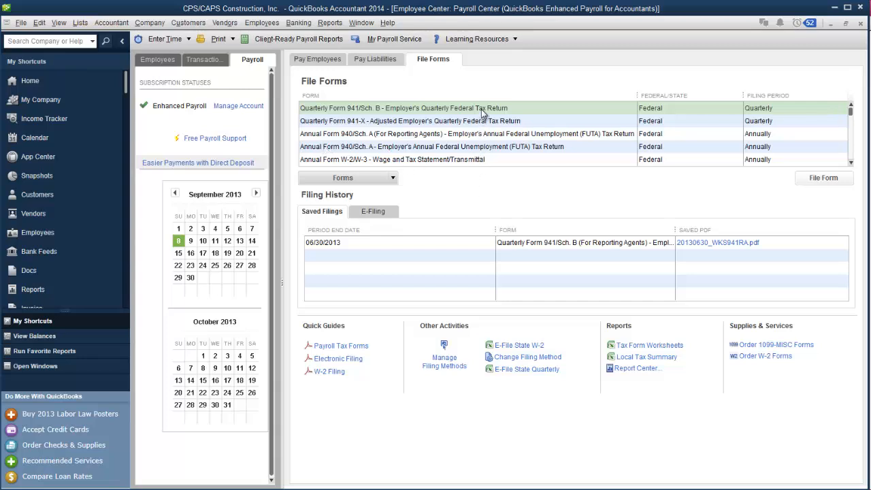
pyautogui.moveTo(442, 136)
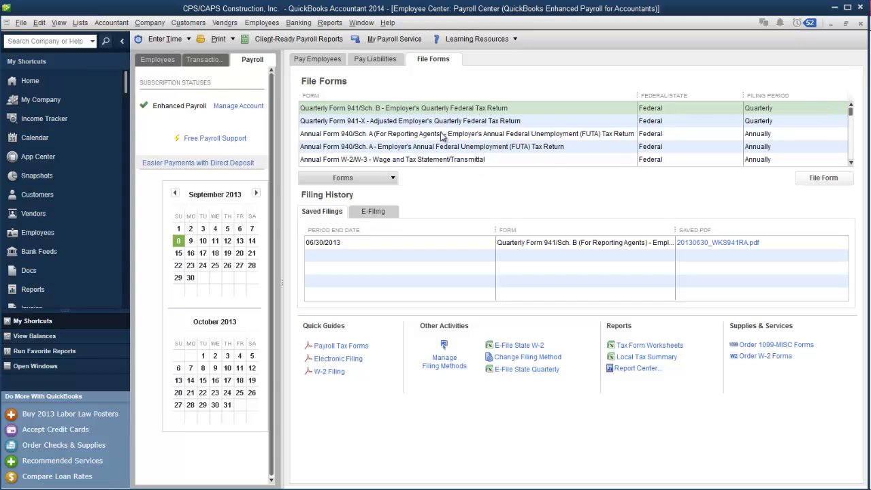
pyautogui.moveTo(392, 140)
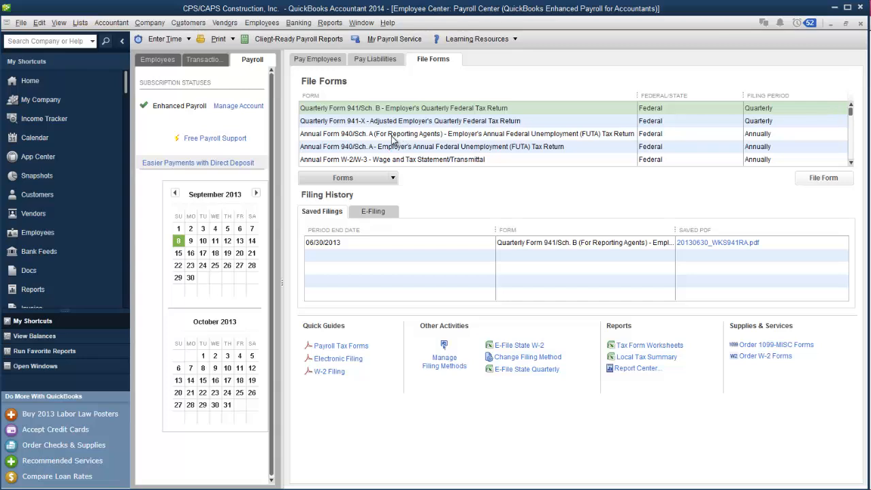
pyautogui.click(468, 133)
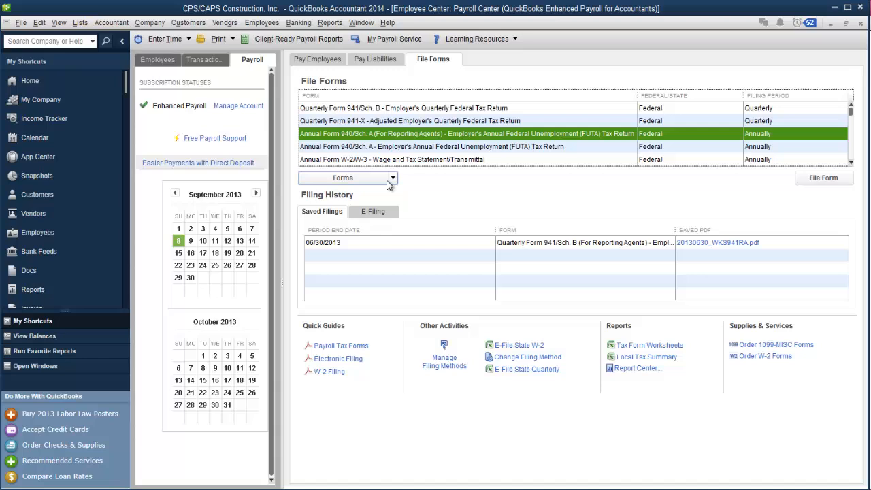
pyautogui.click(392, 176)
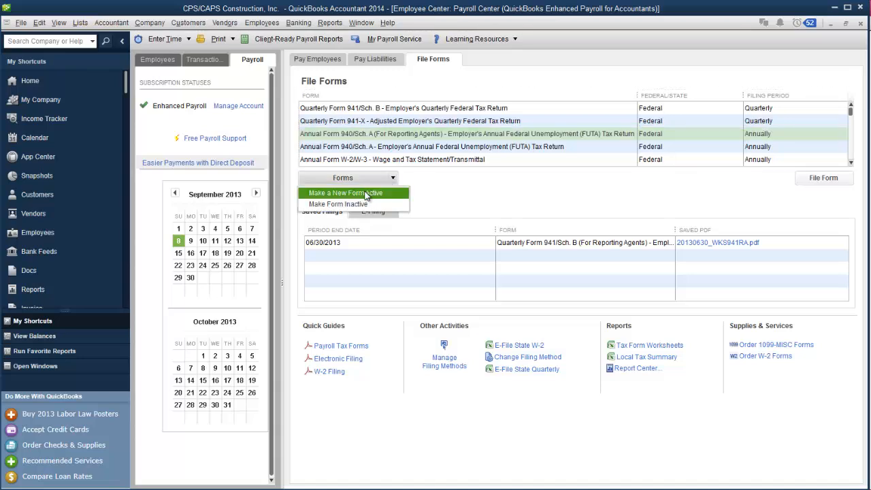
pyautogui.click(337, 204)
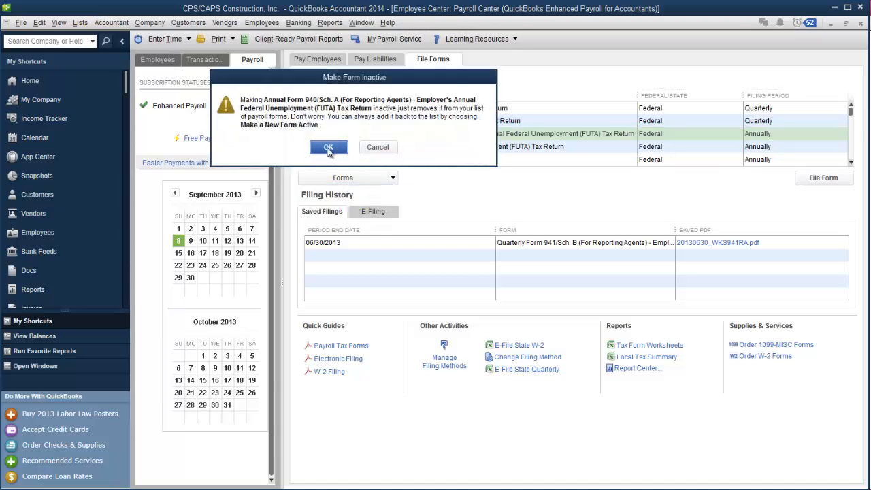
pyautogui.click(329, 149)
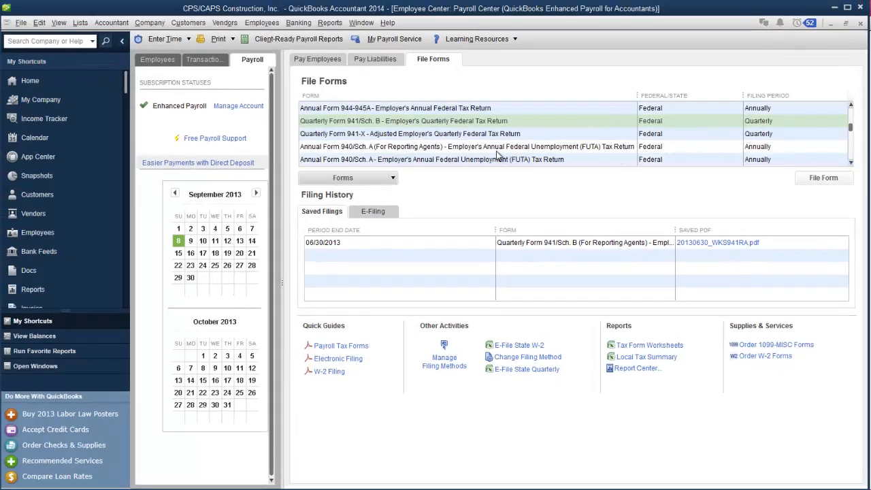
# Make Annual Form 940/Sch. A (For Reporting Agents) inactive via Forms > Make Form Inactive.
pyautogui.click(468, 147)
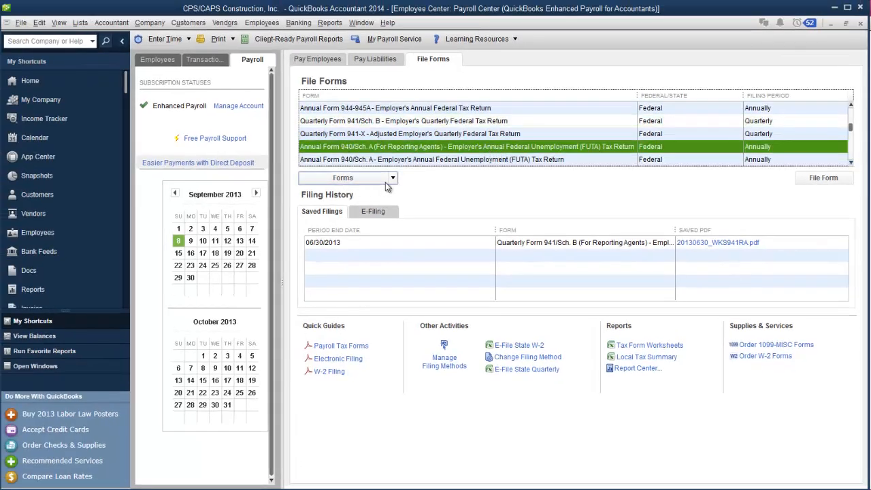
pyautogui.click(391, 177)
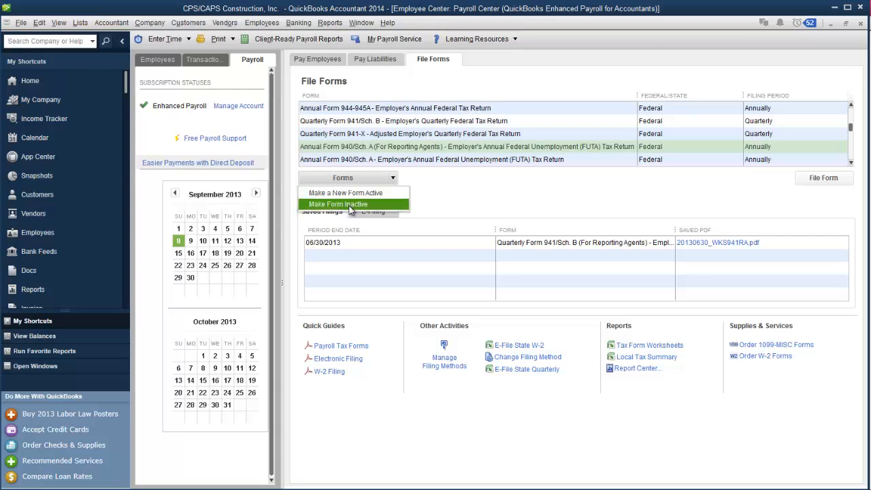
pyautogui.click(337, 204)
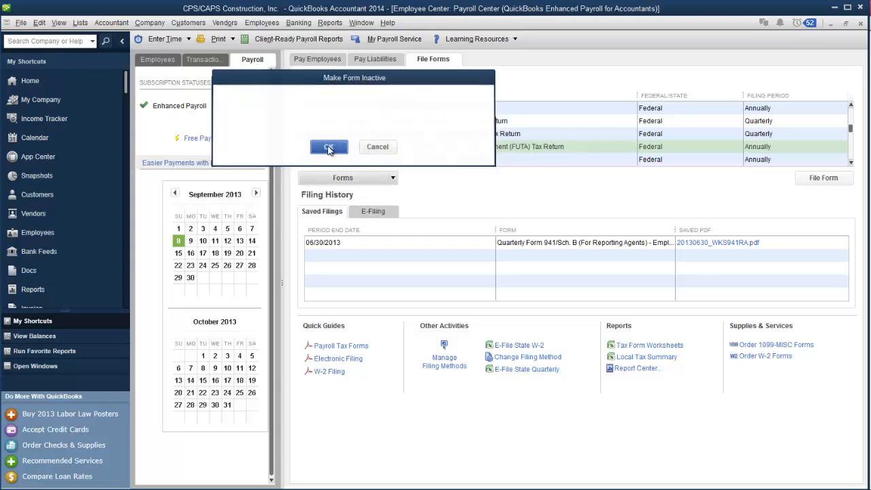
pyautogui.click(329, 147)
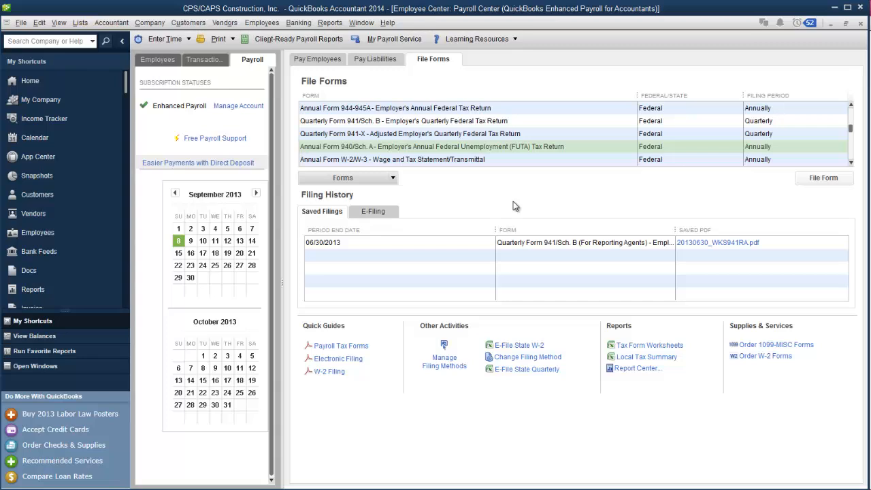
pyautogui.moveTo(827, 207)
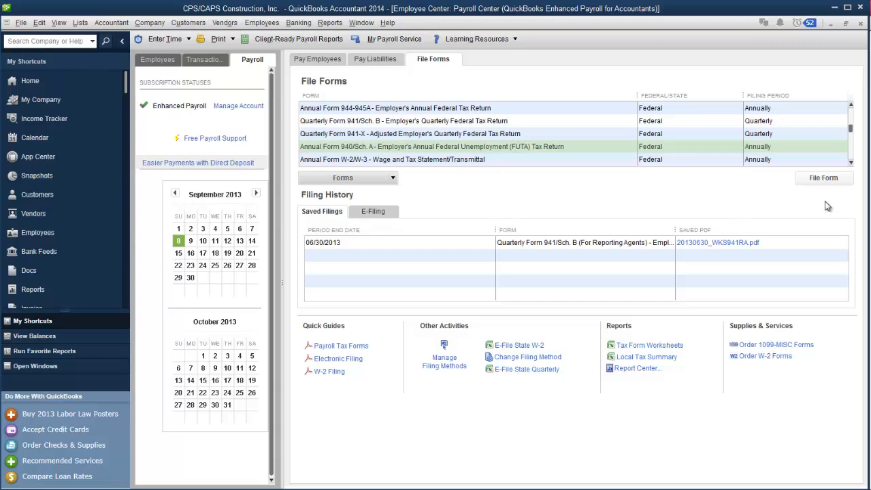
# Make Annual Form 943-943A for agricultural employees inactive so it leaves the list.
pyautogui.scroll(-3)
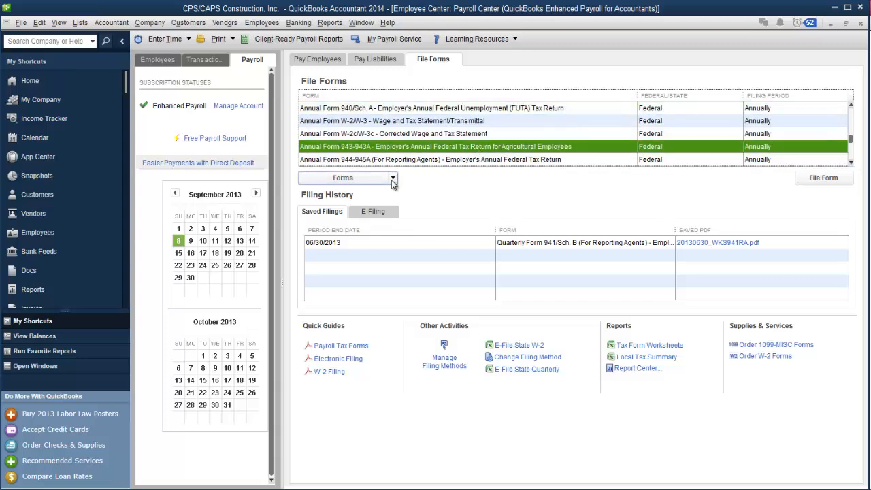
pyautogui.click(392, 177)
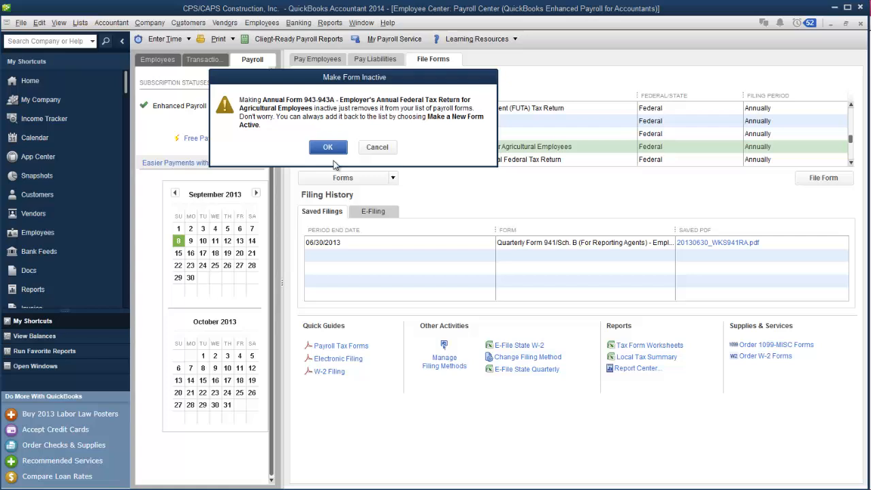
pyautogui.click(328, 147)
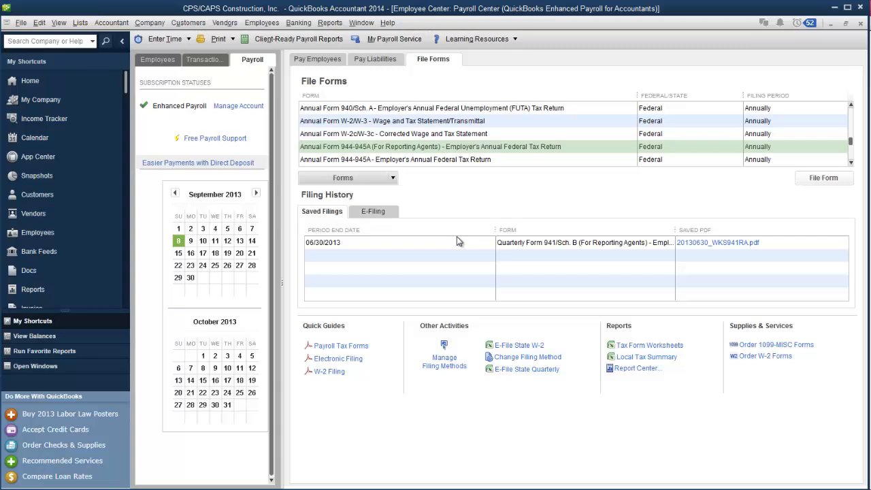
pyautogui.moveTo(495, 228); pyautogui.dragTo(429, 228)
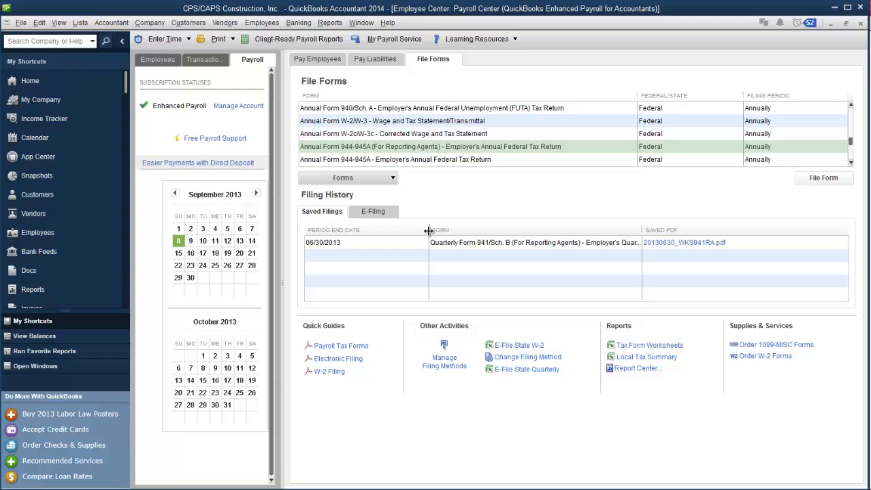
pyautogui.moveTo(353, 224)
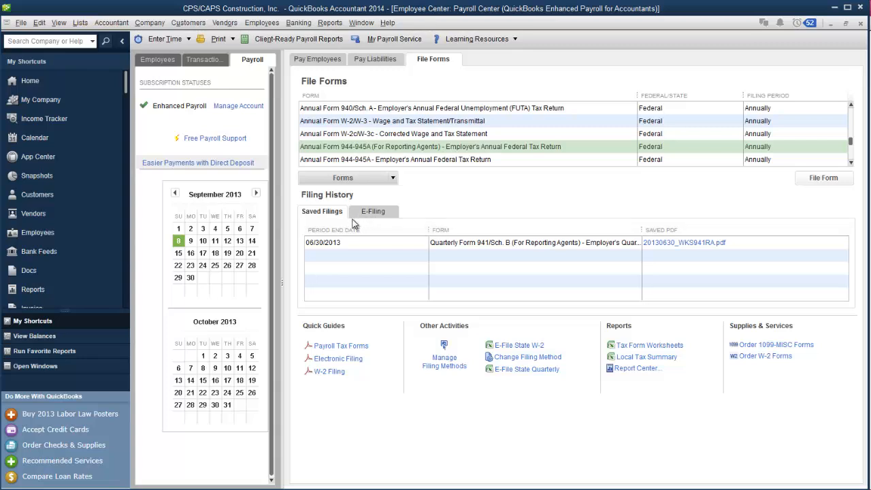
pyautogui.moveTo(449, 206)
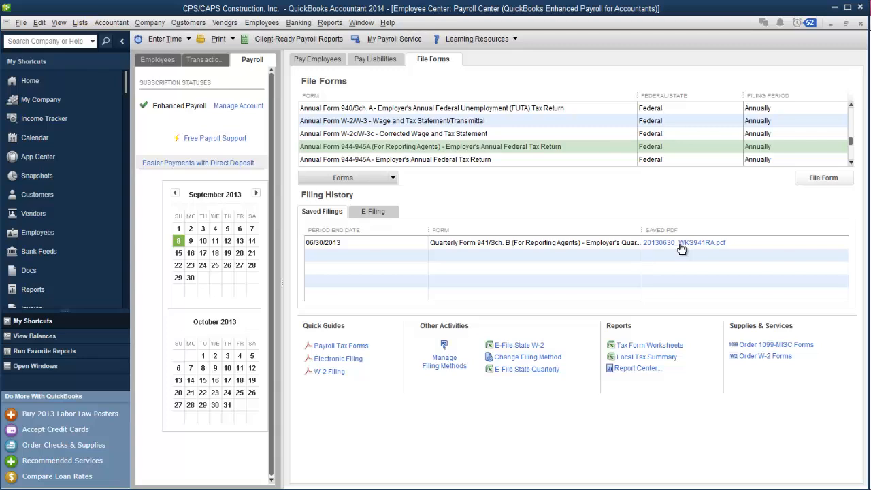
pyautogui.moveTo(678, 256)
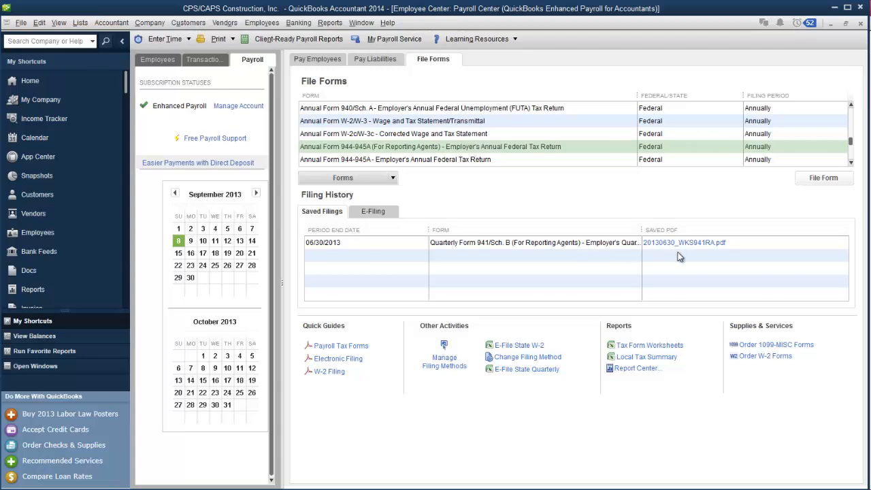
pyautogui.moveTo(619, 249)
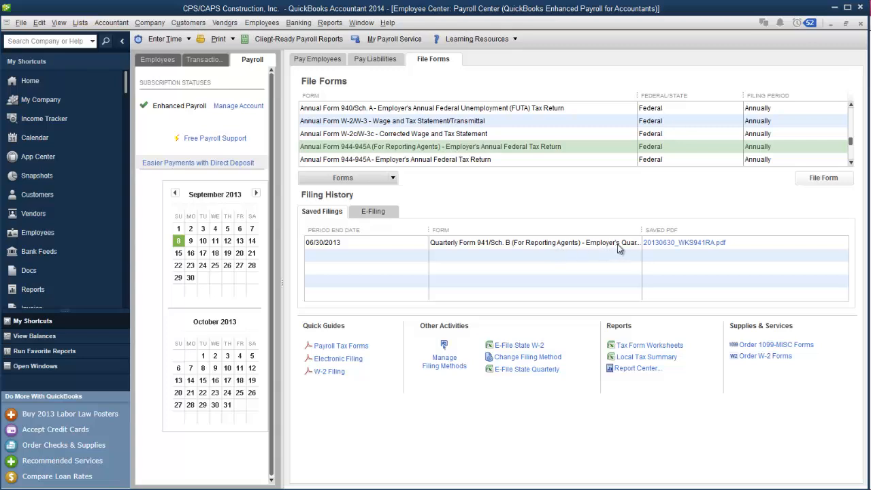
pyautogui.moveTo(661, 246)
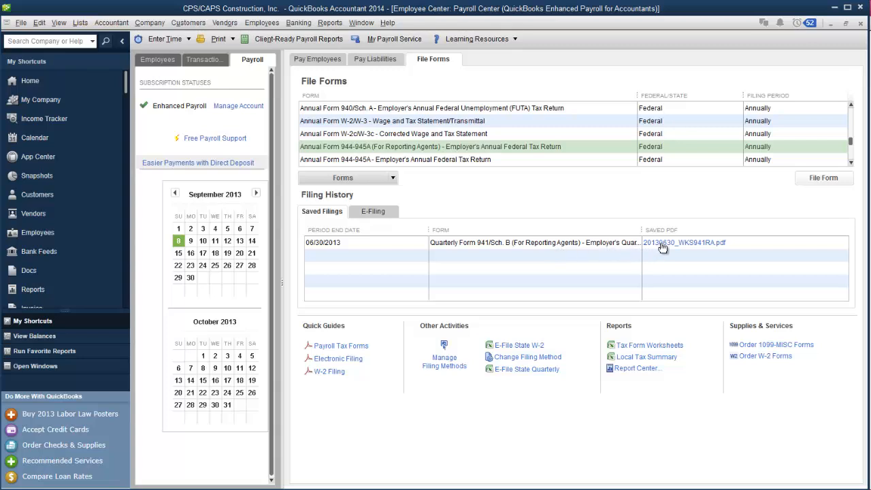
pyautogui.click(682, 242)
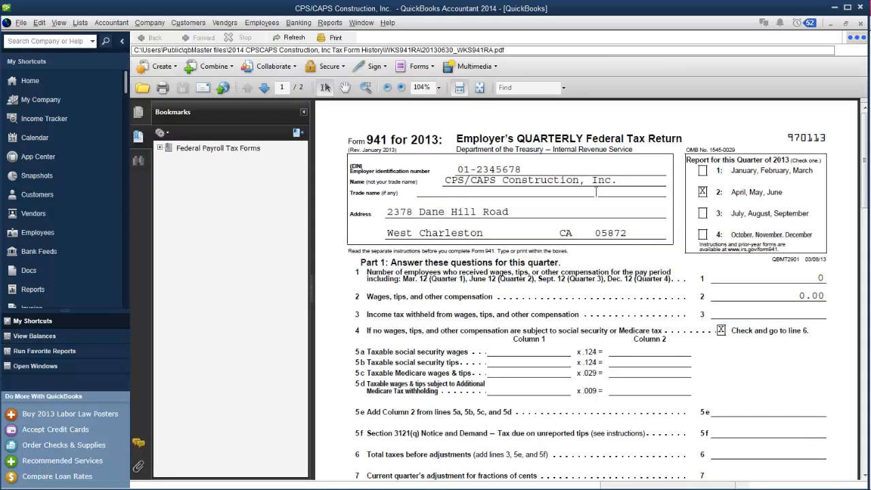
pyautogui.moveTo(647, 221)
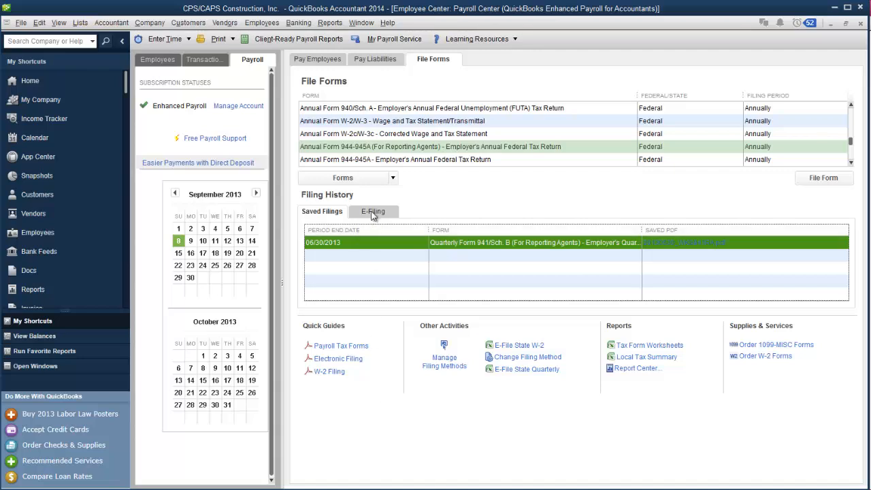
pyautogui.click(372, 211)
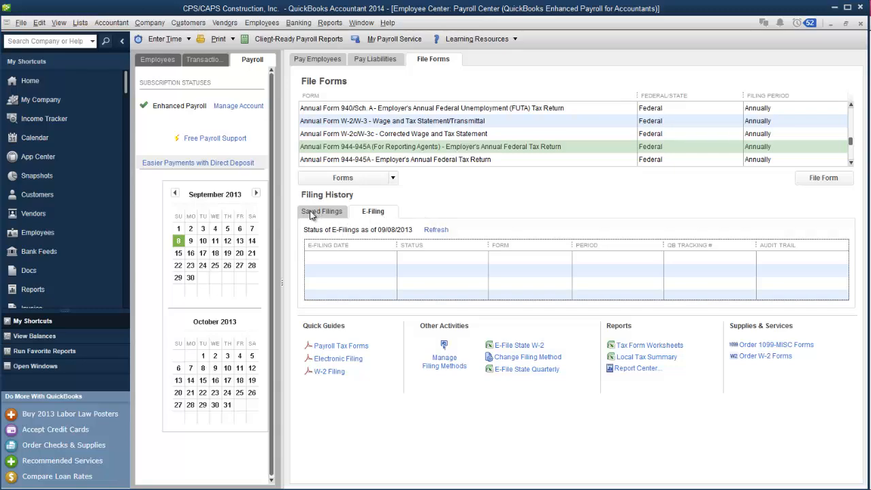
pyautogui.click(321, 211)
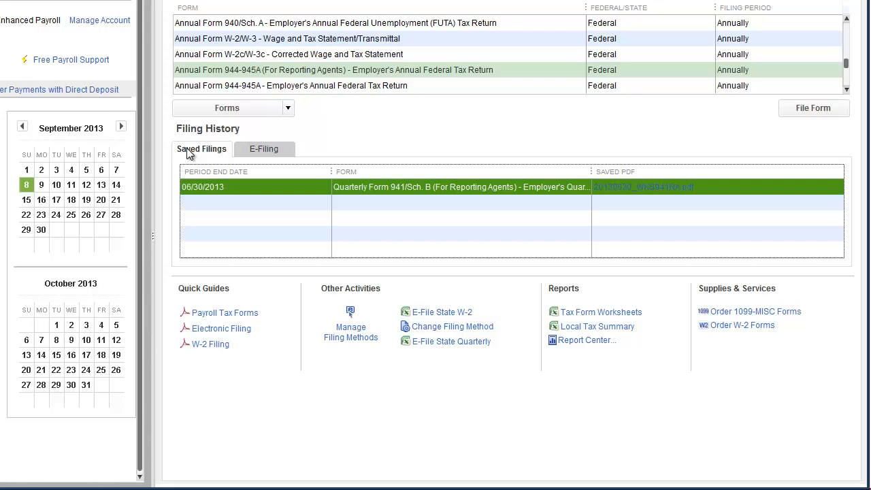
pyautogui.moveTo(278, 207)
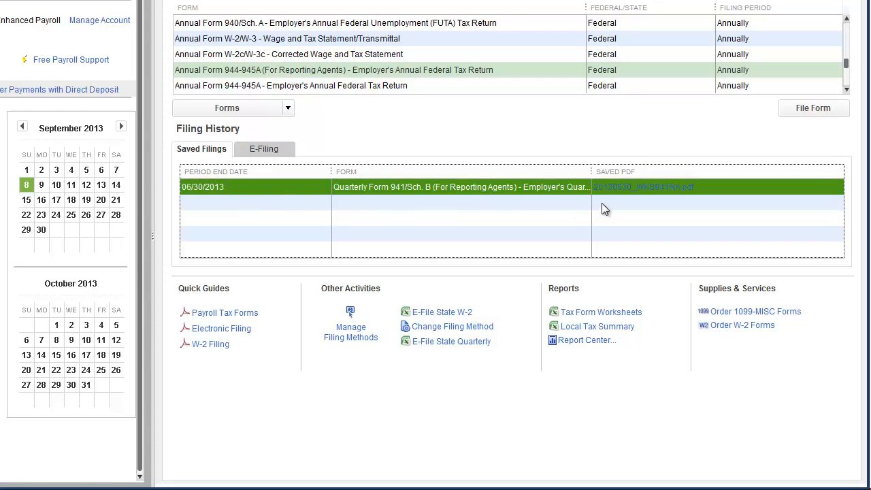
pyautogui.moveTo(589, 171)
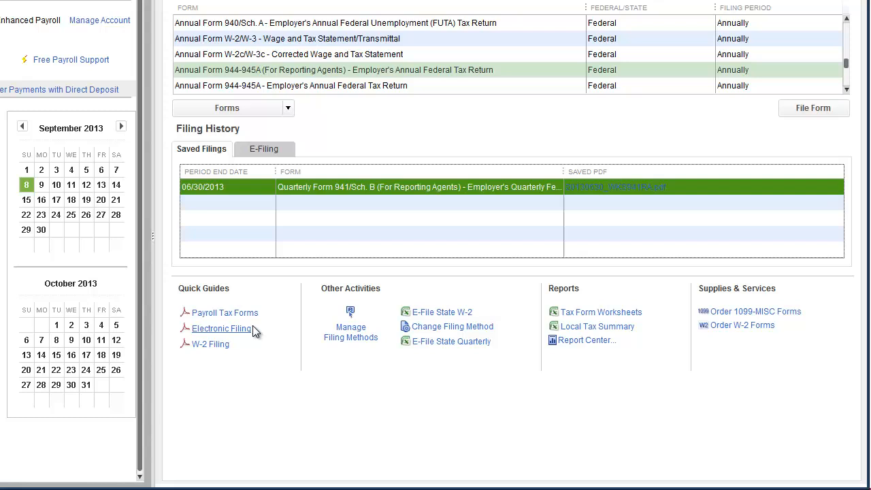
pyautogui.moveTo(266, 338)
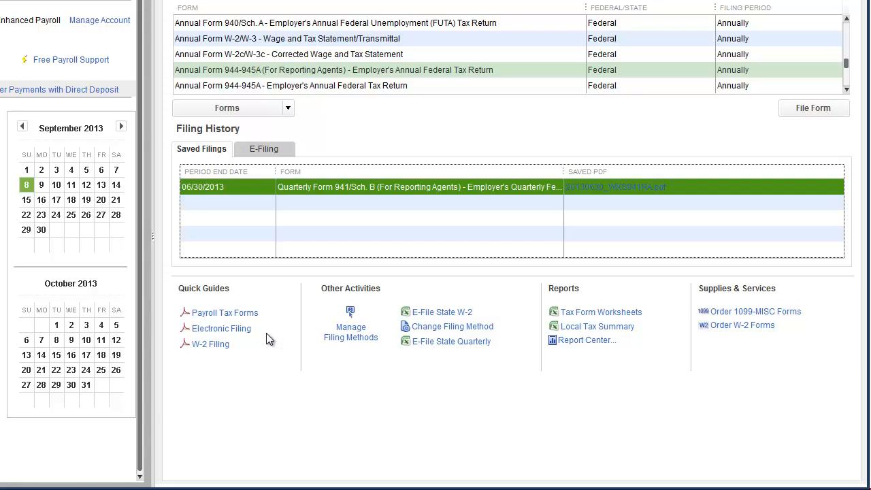
pyautogui.moveTo(209, 342)
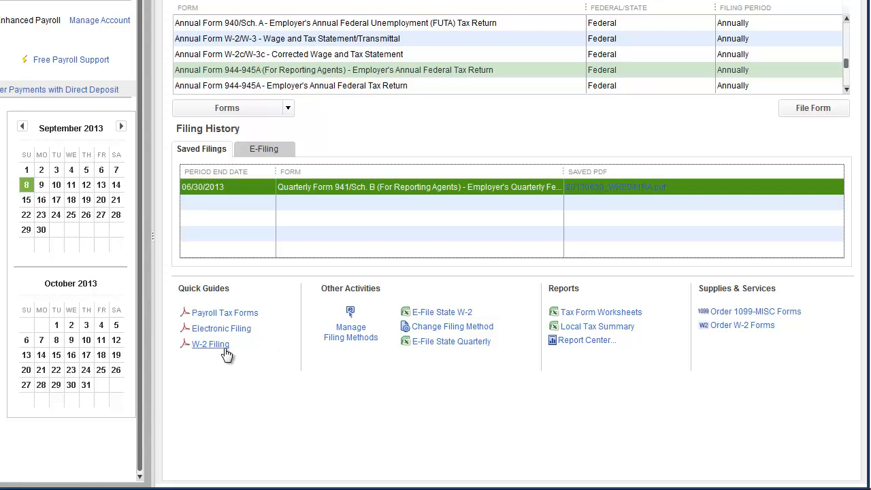
pyautogui.moveTo(245, 360)
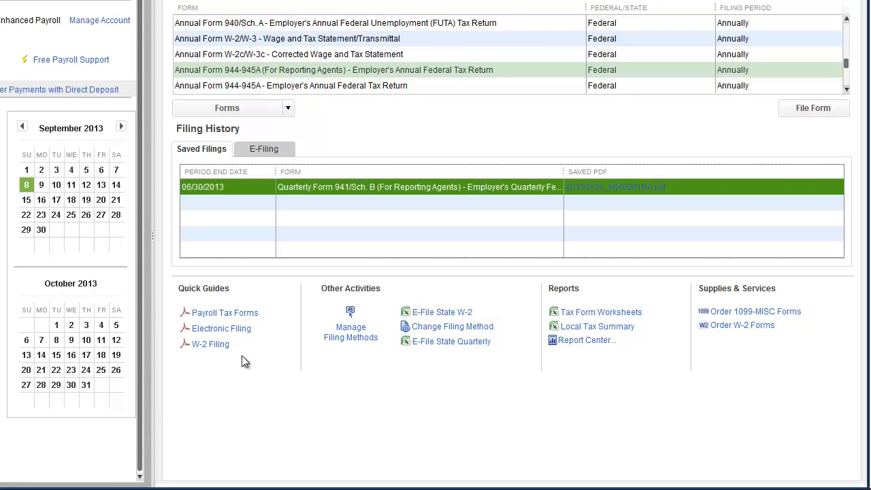
pyautogui.moveTo(355, 351)
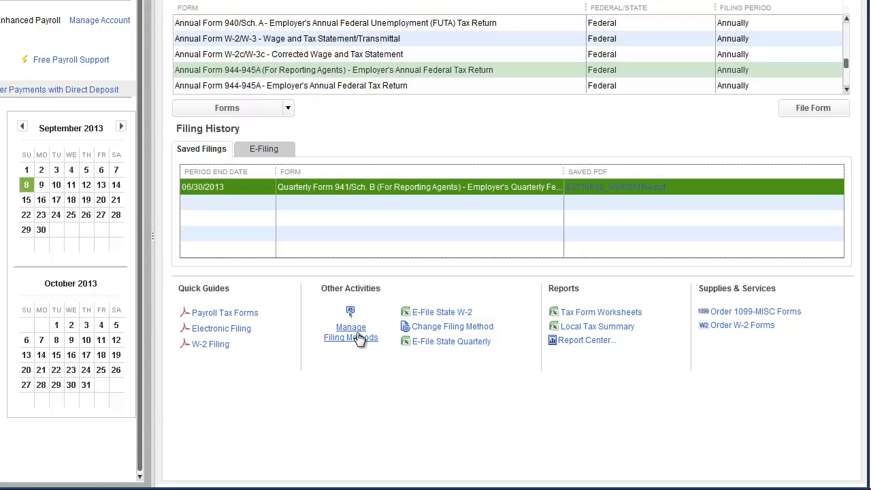
pyautogui.moveTo(359, 343)
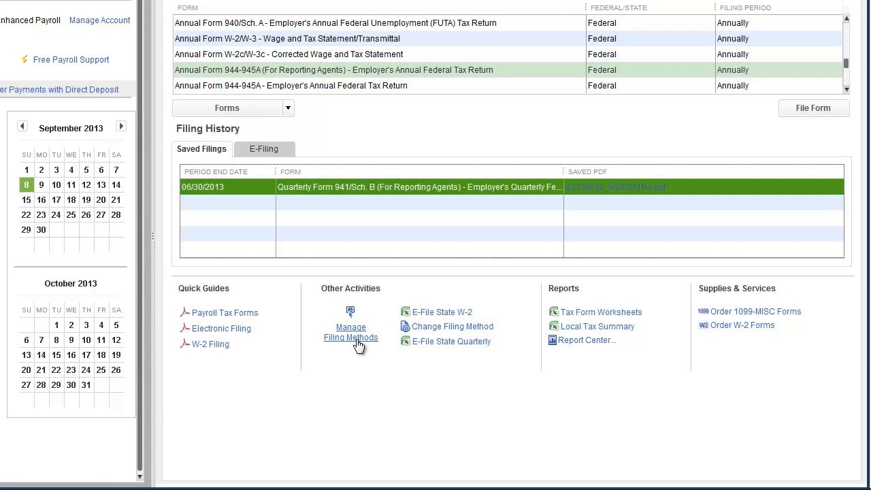
pyautogui.moveTo(354, 340)
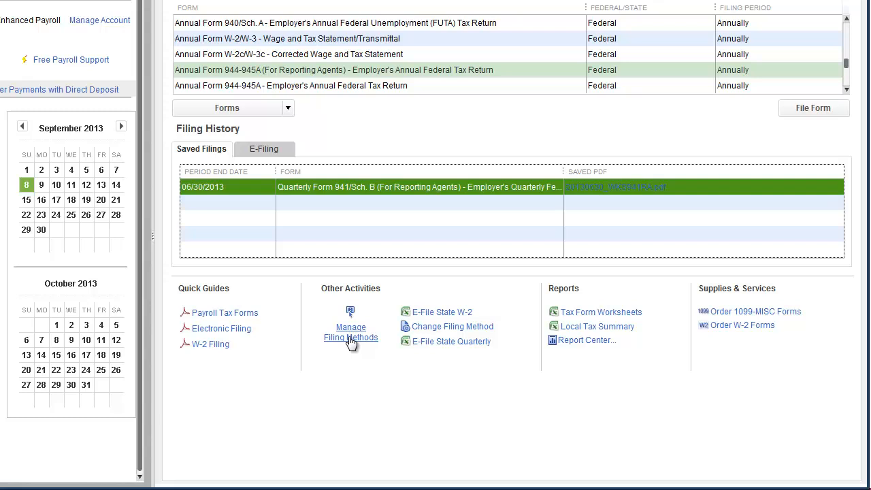
pyautogui.moveTo(430, 318)
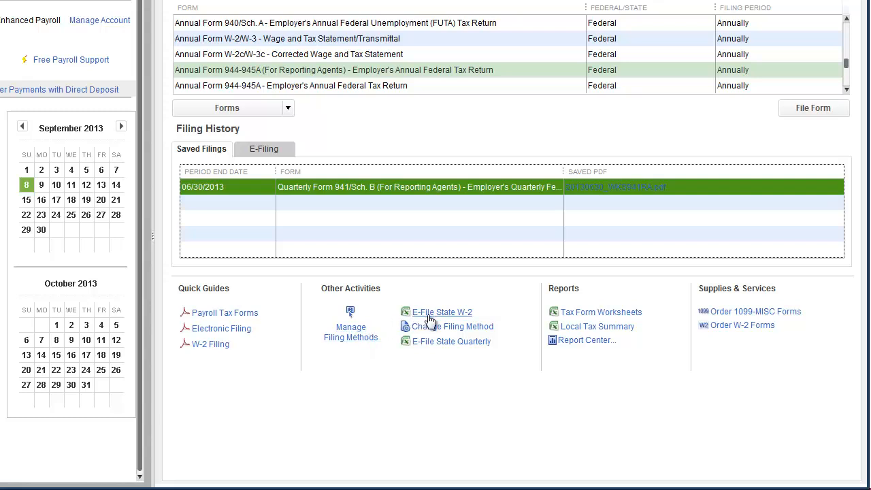
pyautogui.moveTo(448, 332)
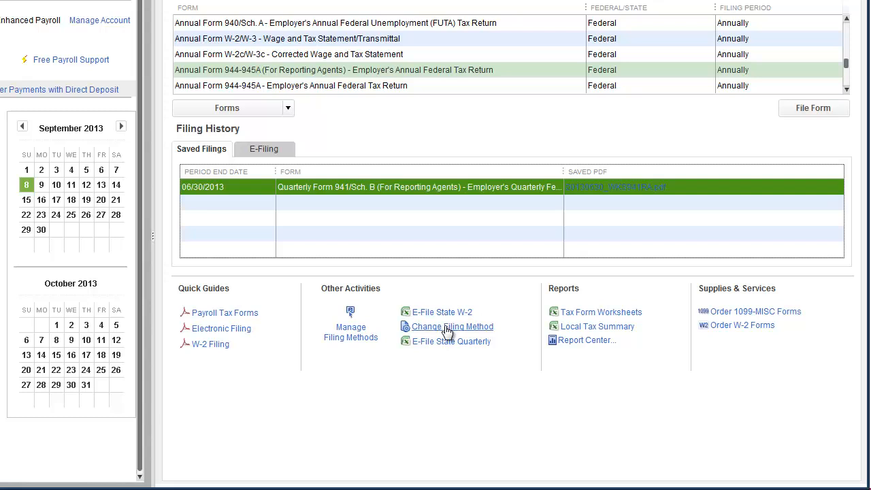
pyautogui.moveTo(479, 347)
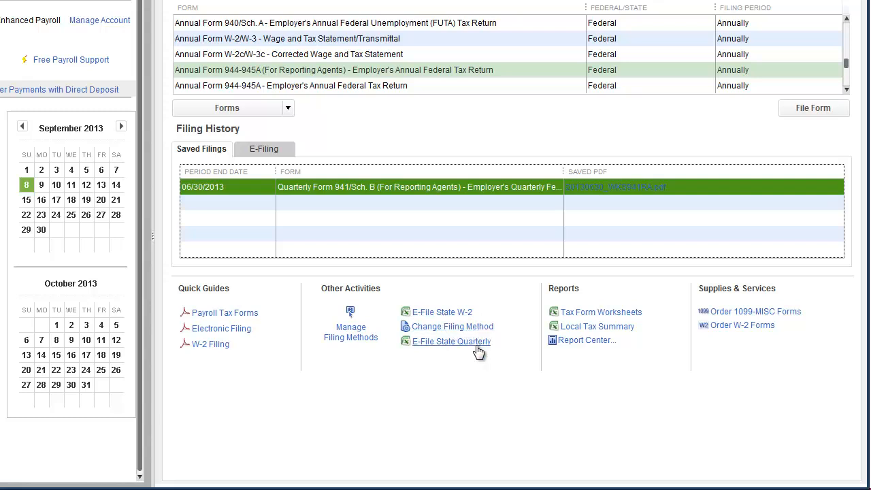
pyautogui.moveTo(585, 340)
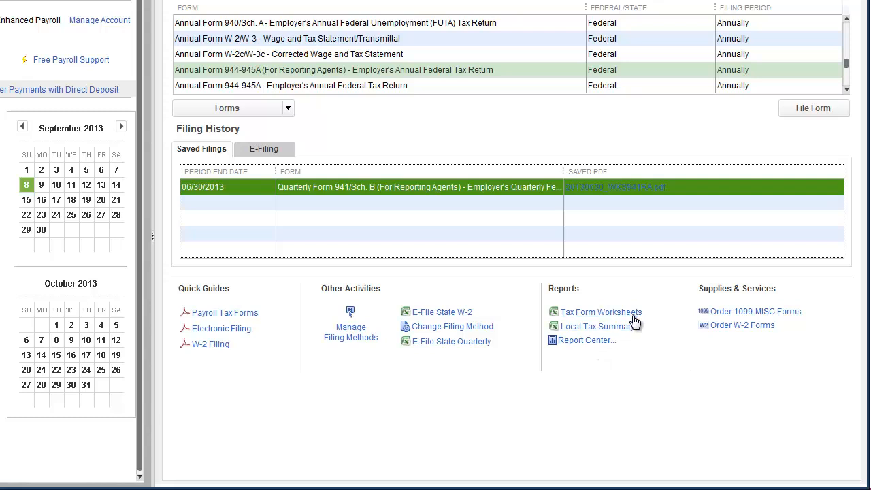
pyautogui.moveTo(652, 324)
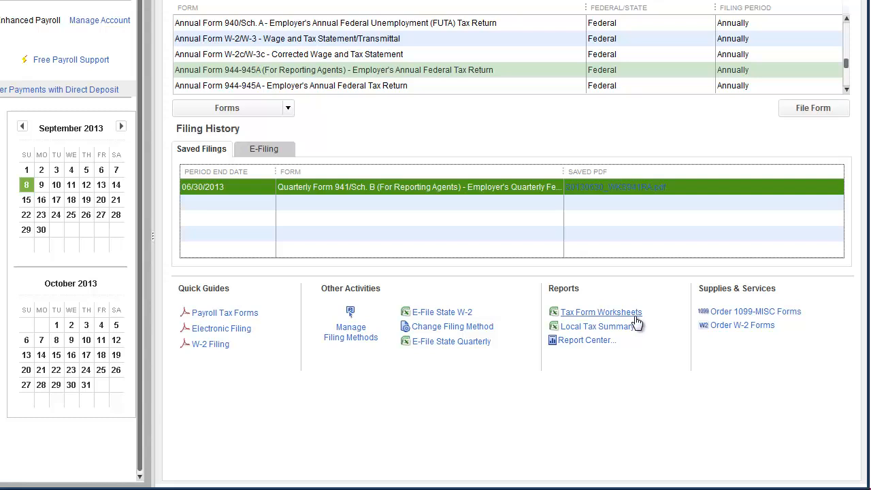
pyautogui.moveTo(623, 340)
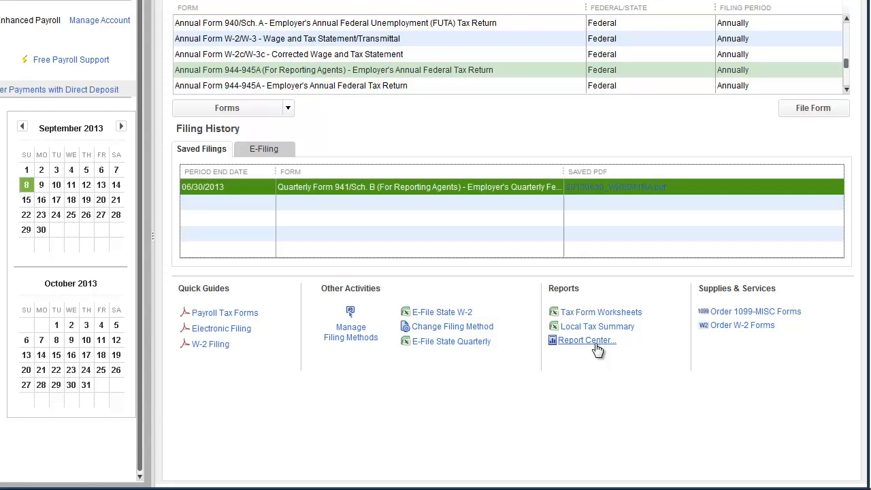
pyautogui.moveTo(787, 298)
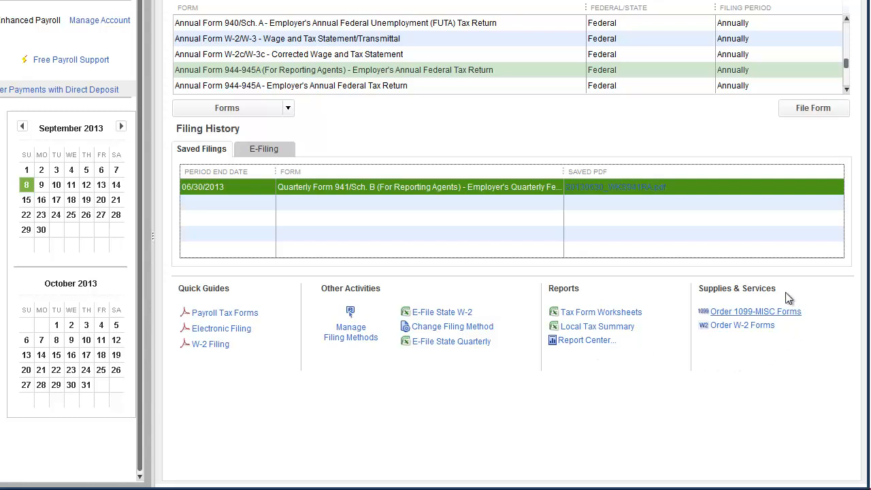
pyautogui.moveTo(823, 306)
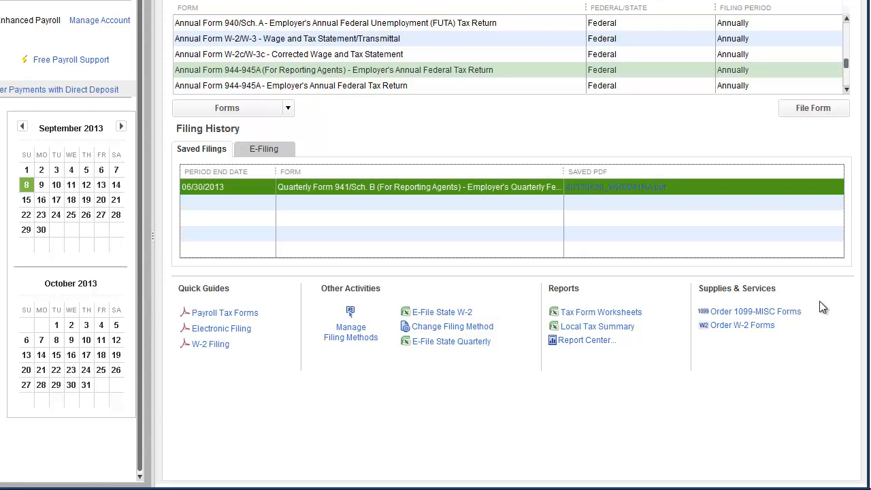
pyautogui.moveTo(756, 310)
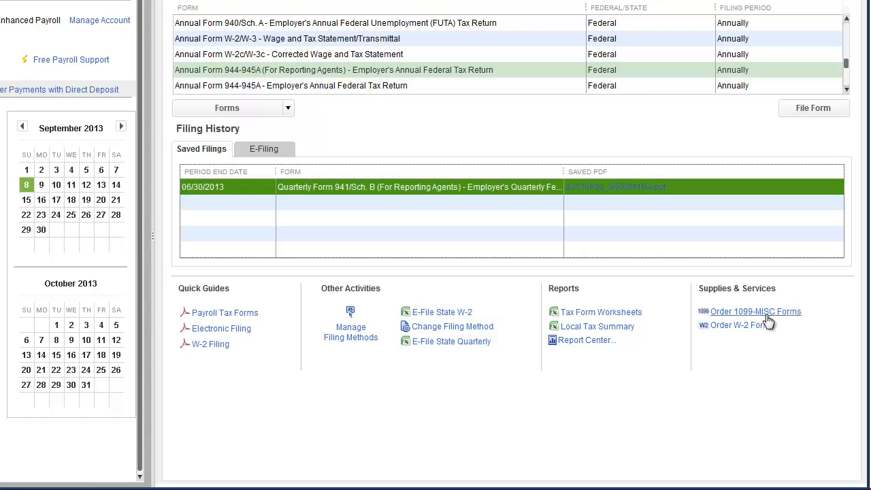
pyautogui.moveTo(751, 334)
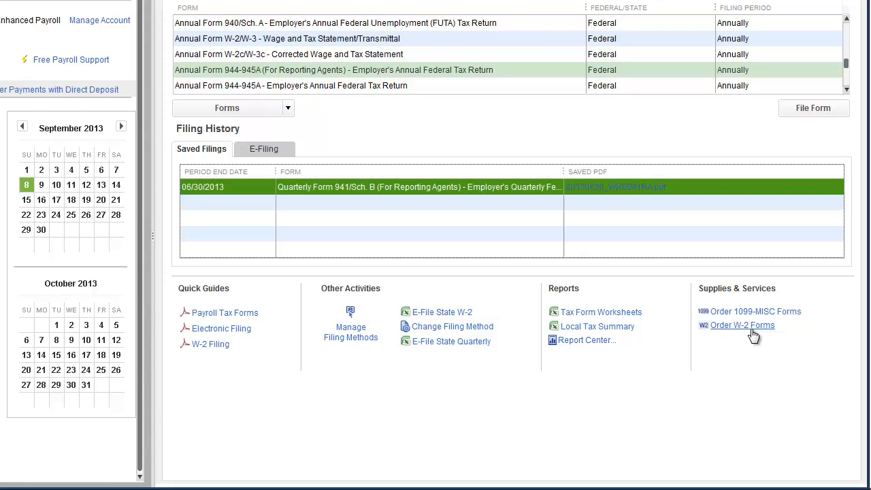
pyautogui.moveTo(728, 414)
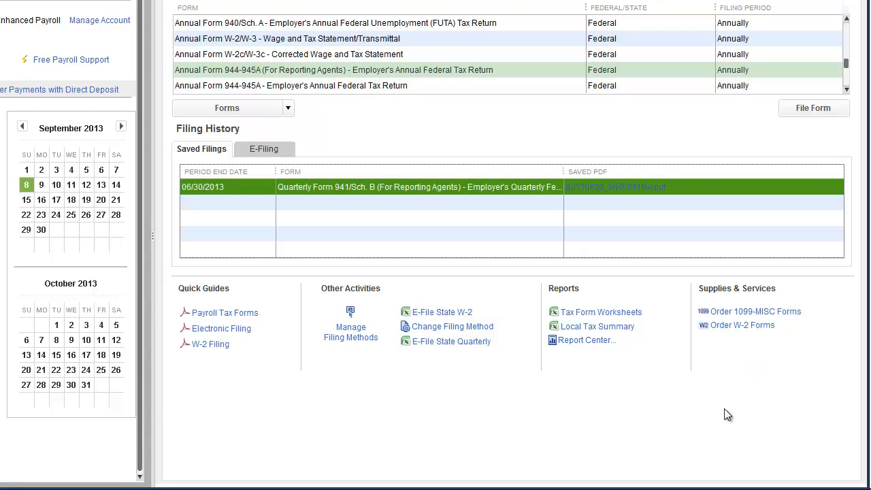